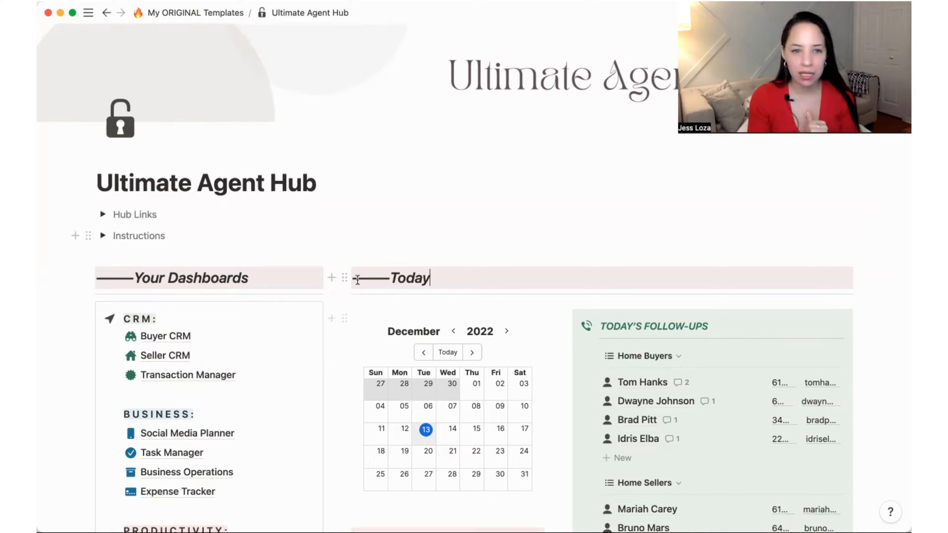
Scroll to the CRM dashboards and go into the Buyer CRM page
{"action": "scroll", "scroll_direction": "down", "scroll_amount": 3}
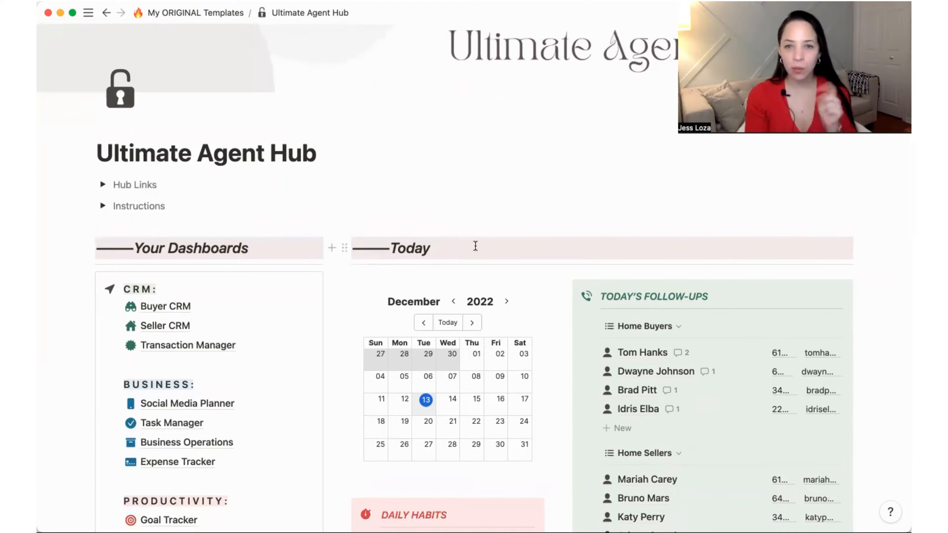
{"action": "scroll", "scroll_direction": "down", "scroll_amount": 3}
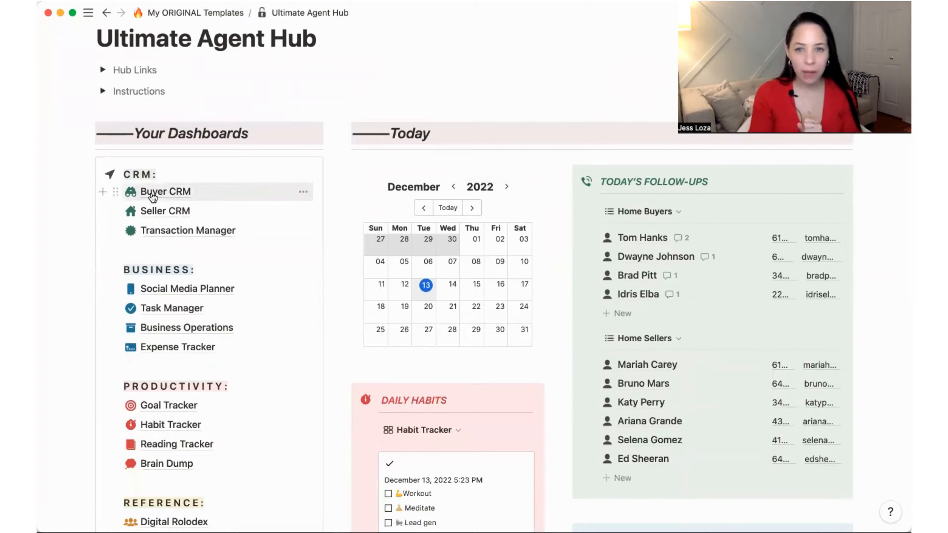
{"action": "left_click", "coordinate": [165, 191]}
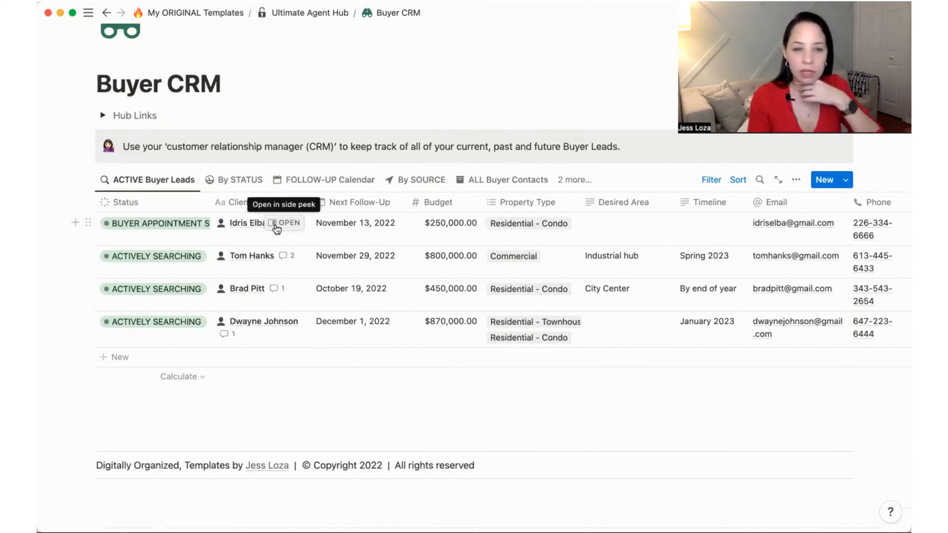
{"action": "mouse_move", "coordinate": [281, 293]}
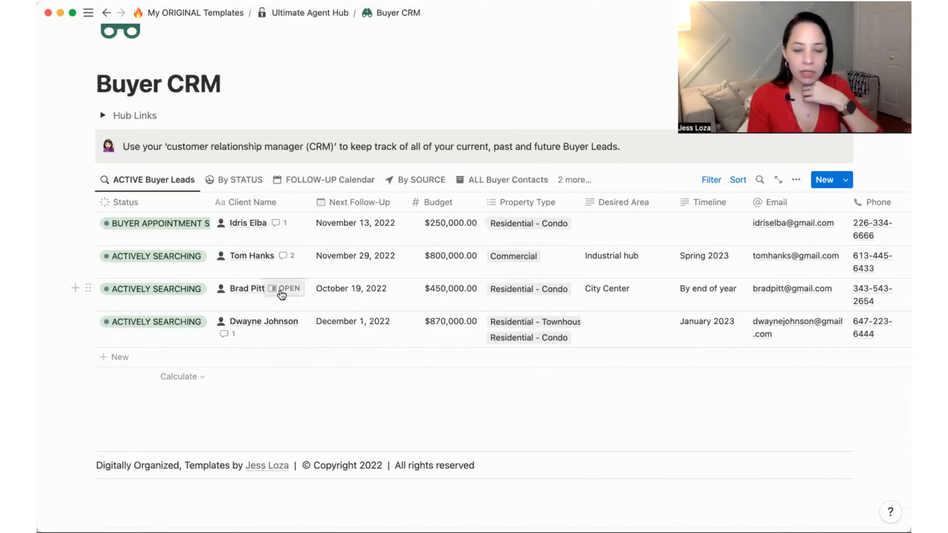
Peek Brad Pitt's buyer record and review its Status choices, still ACTIVELY SEARCHING
{"action": "left_click", "coordinate": [289, 288]}
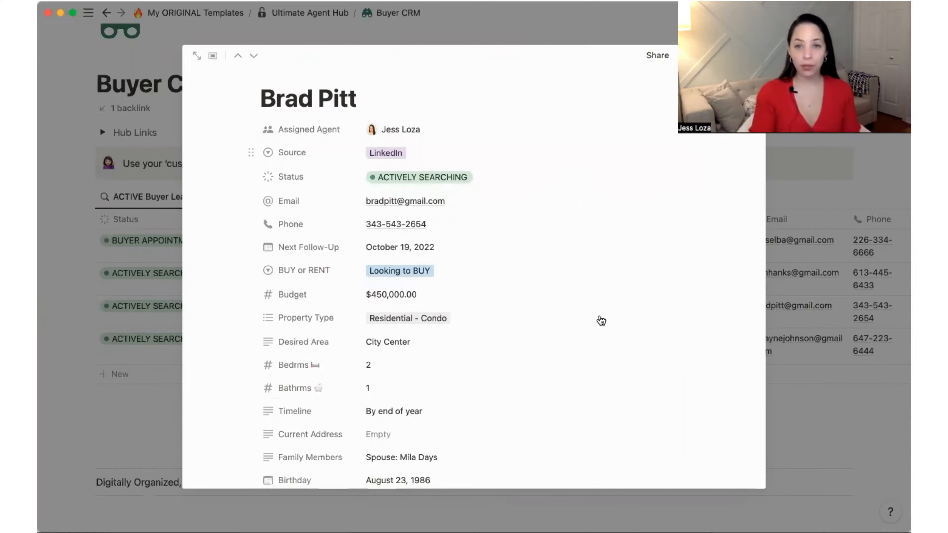
{"action": "scroll", "scroll_direction": "down", "scroll_amount": 3}
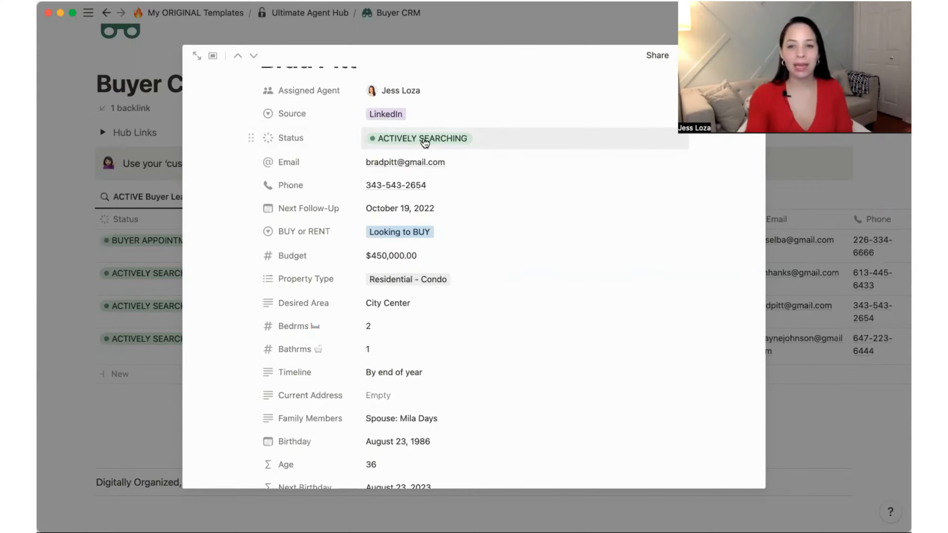
{"action": "left_click", "coordinate": [421, 138]}
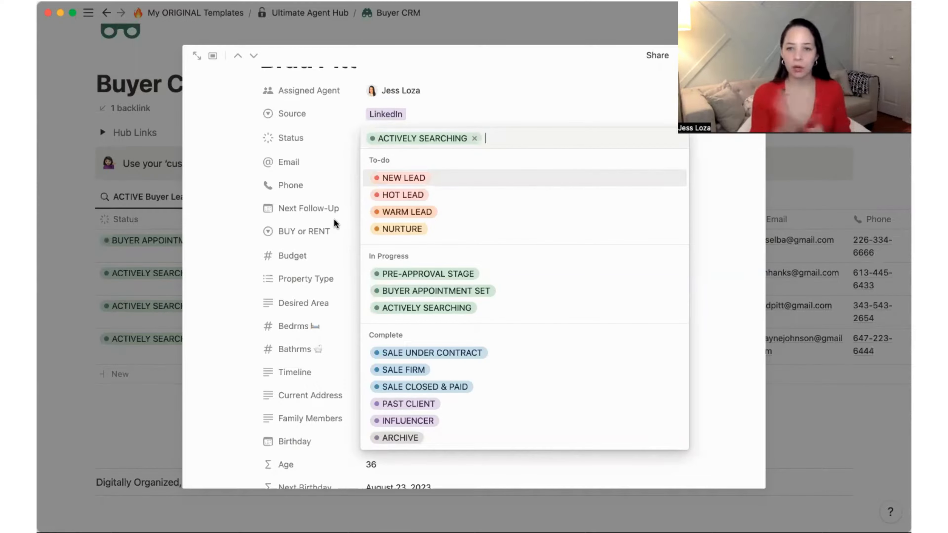
{"action": "mouse_move", "coordinate": [236, 248]}
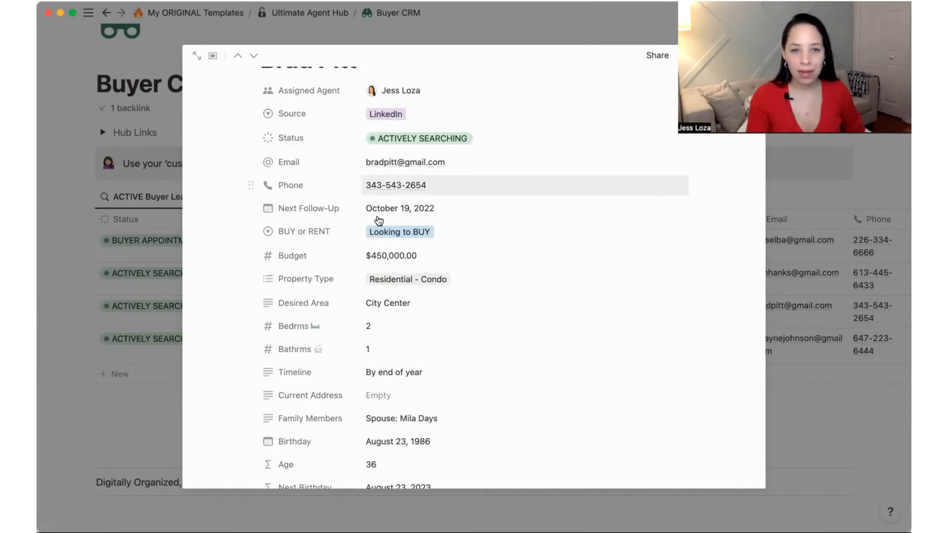
{"action": "mouse_move", "coordinate": [399, 208]}
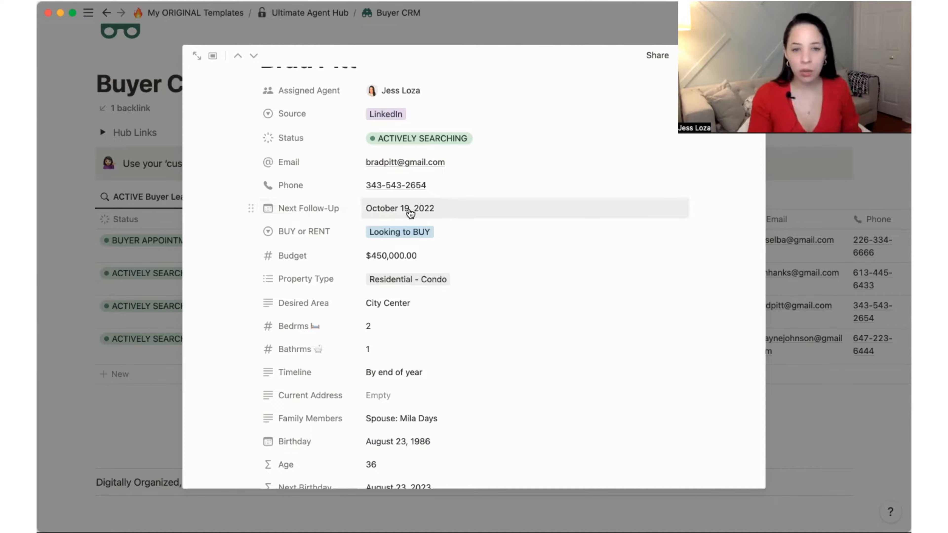
Change Brad Pitt's Next Follow-Up date to December 20, 2022
{"action": "left_click", "coordinate": [399, 208]}
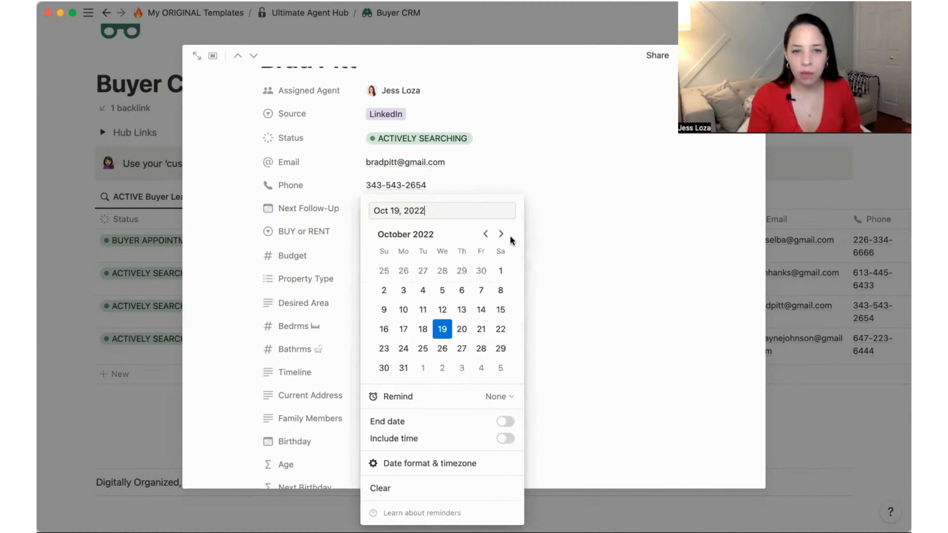
{"action": "left_click", "coordinate": [501, 234]}
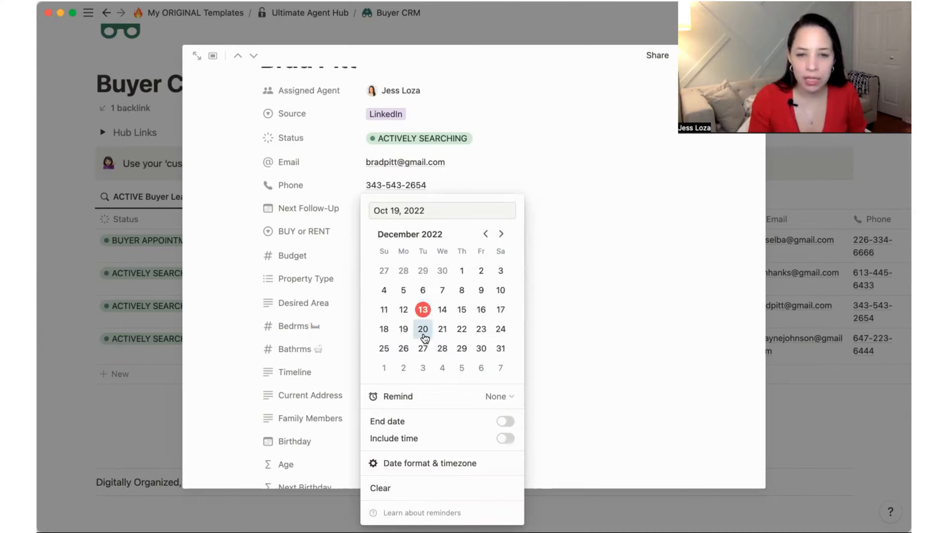
{"action": "left_click", "coordinate": [422, 329]}
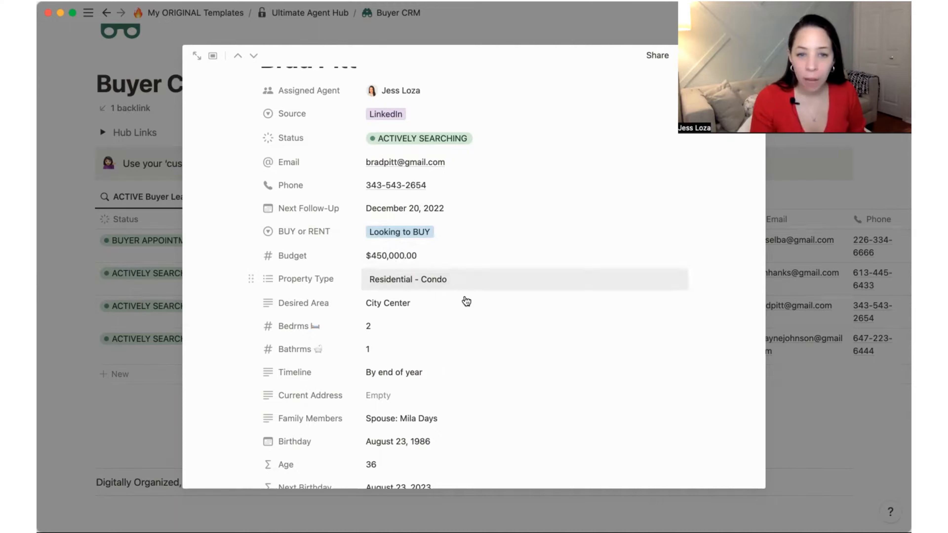
{"action": "scroll", "scroll_direction": "down", "scroll_amount": 3}
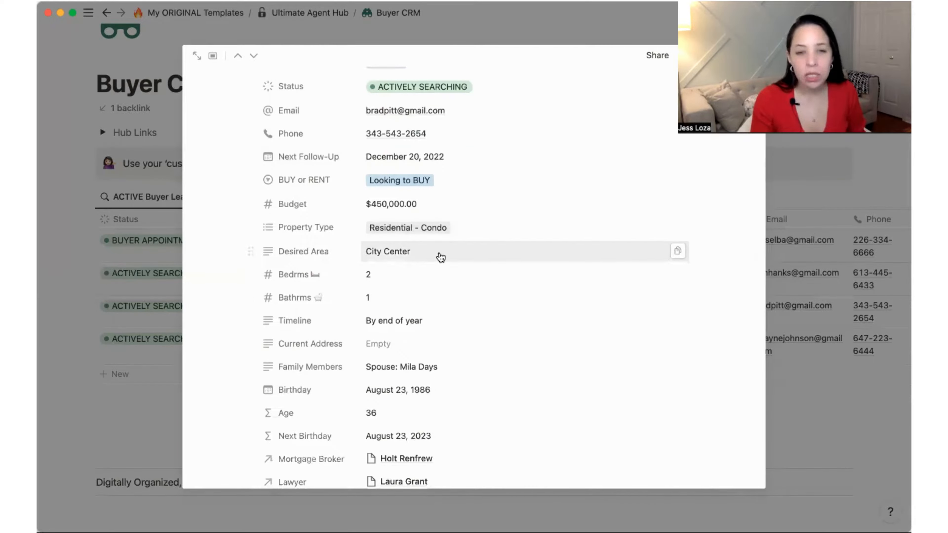
{"action": "mouse_move", "coordinate": [506, 321]}
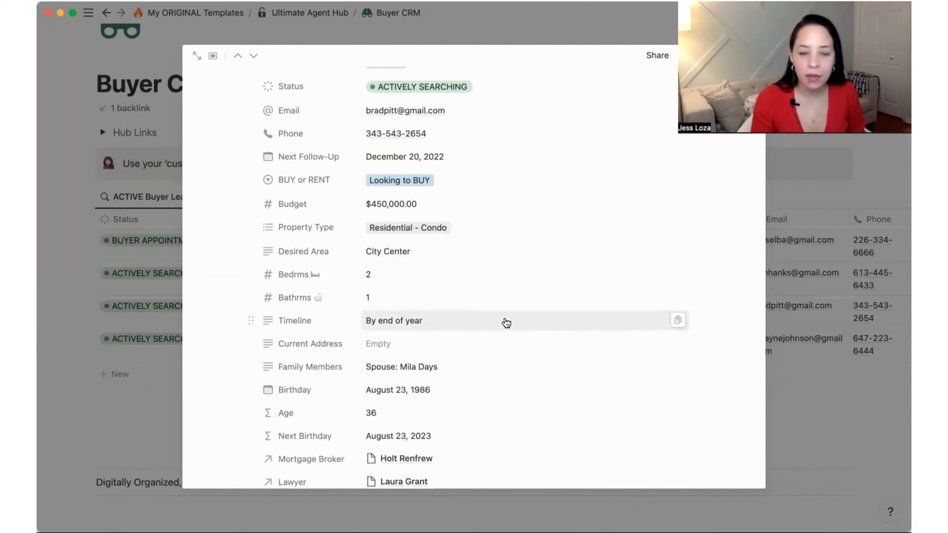
{"action": "scroll", "scroll_direction": "down", "scroll_amount": 3}
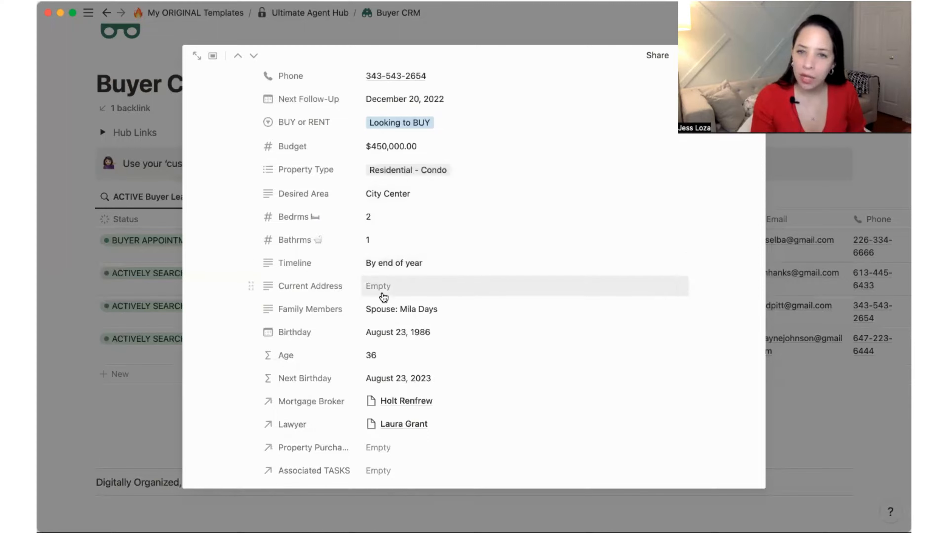
{"action": "scroll", "scroll_direction": "down", "scroll_amount": 3}
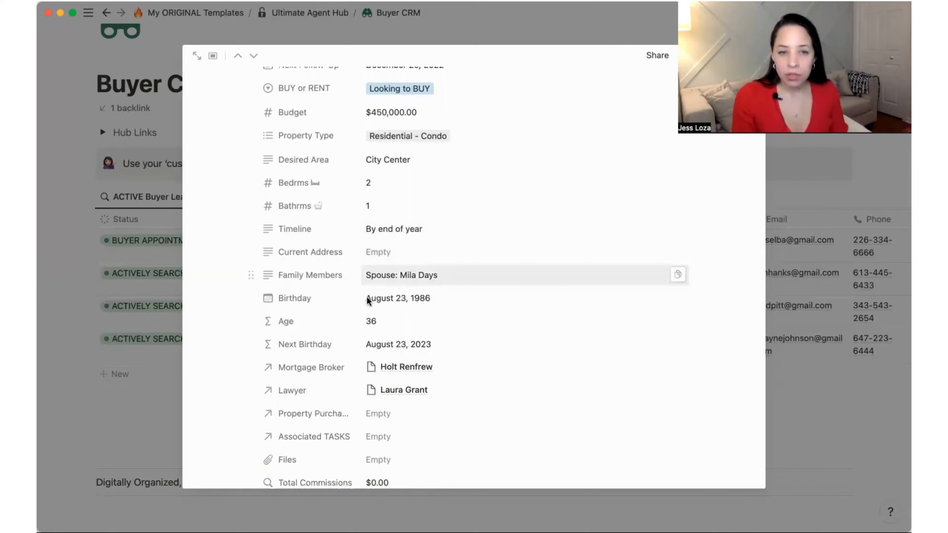
{"action": "scroll", "scroll_direction": "down", "scroll_amount": 3}
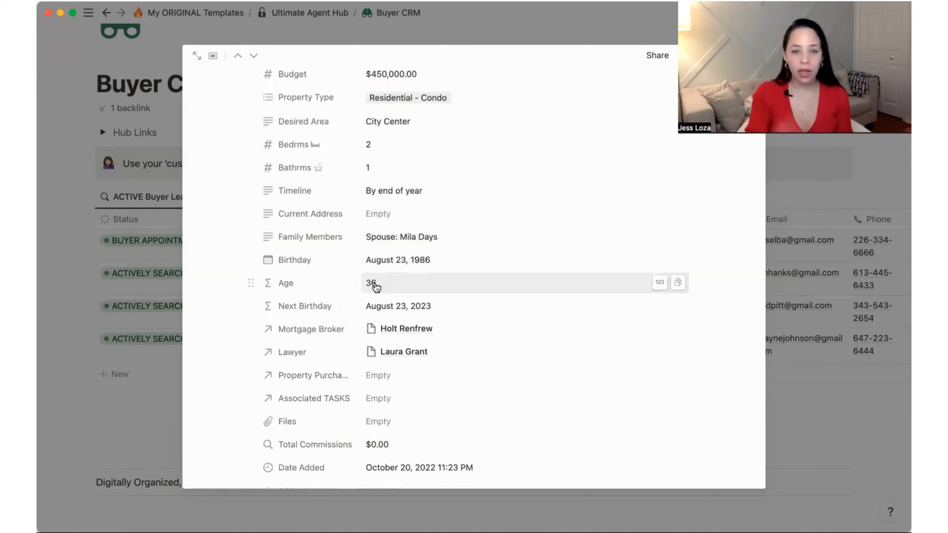
{"action": "mouse_move", "coordinate": [390, 305]}
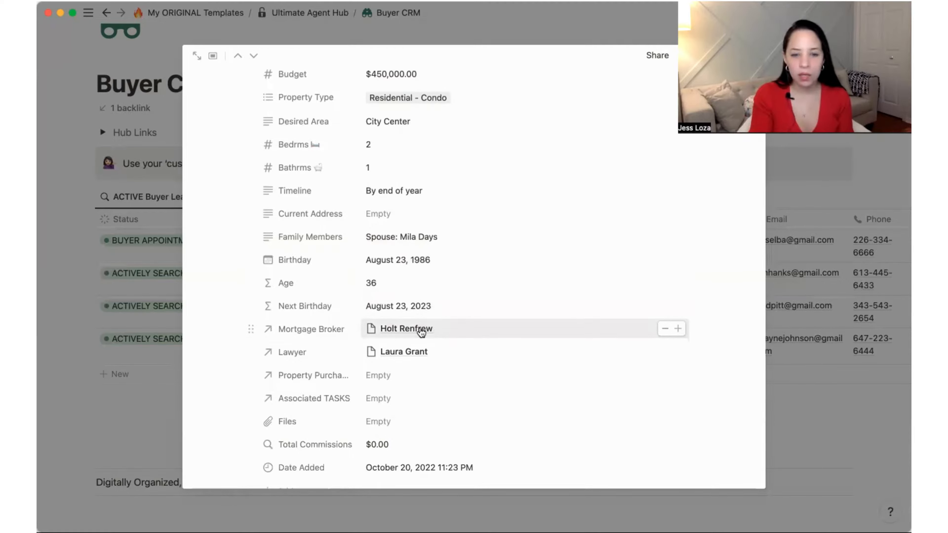
{"action": "mouse_move", "coordinate": [441, 355]}
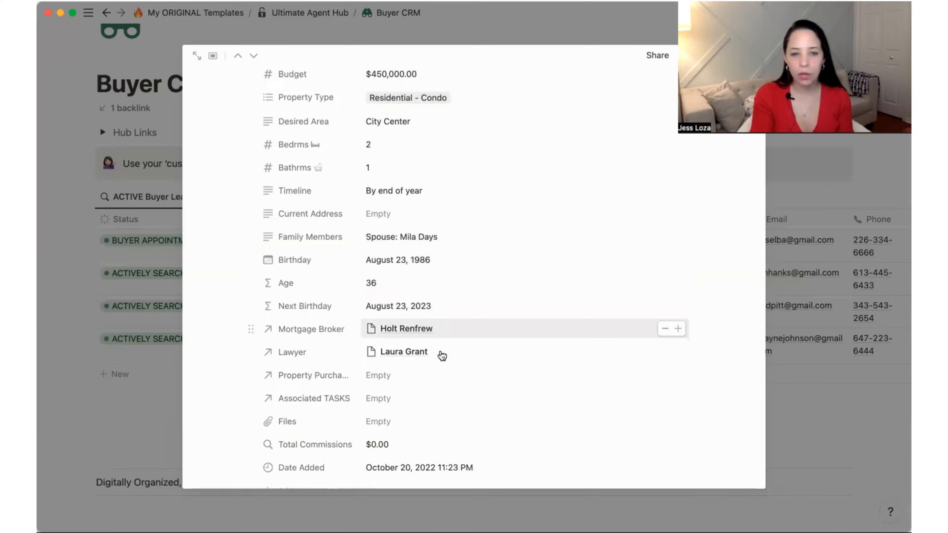
{"action": "scroll", "scroll_direction": "down", "scroll_amount": 3}
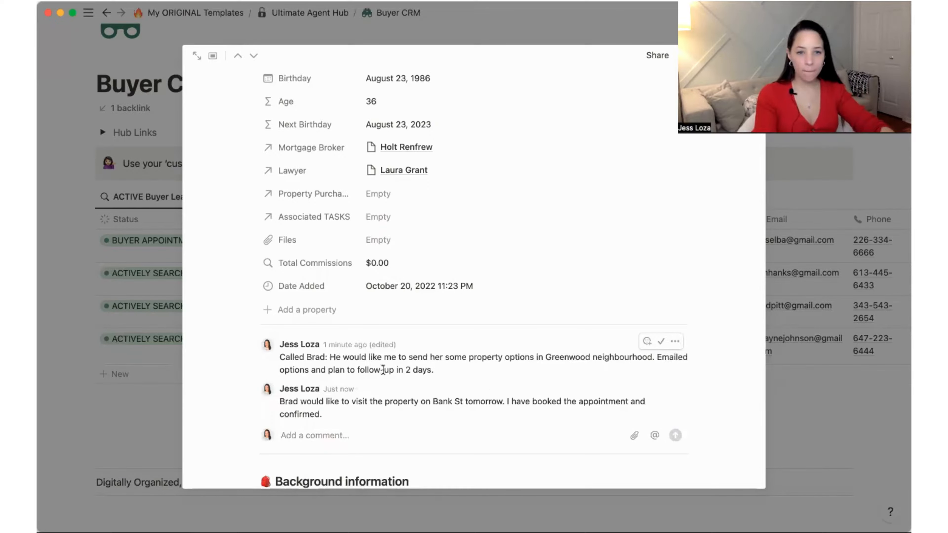
Scroll through Brad's Background information and Action items sections
{"action": "scroll", "scroll_direction": "down", "scroll_amount": 3}
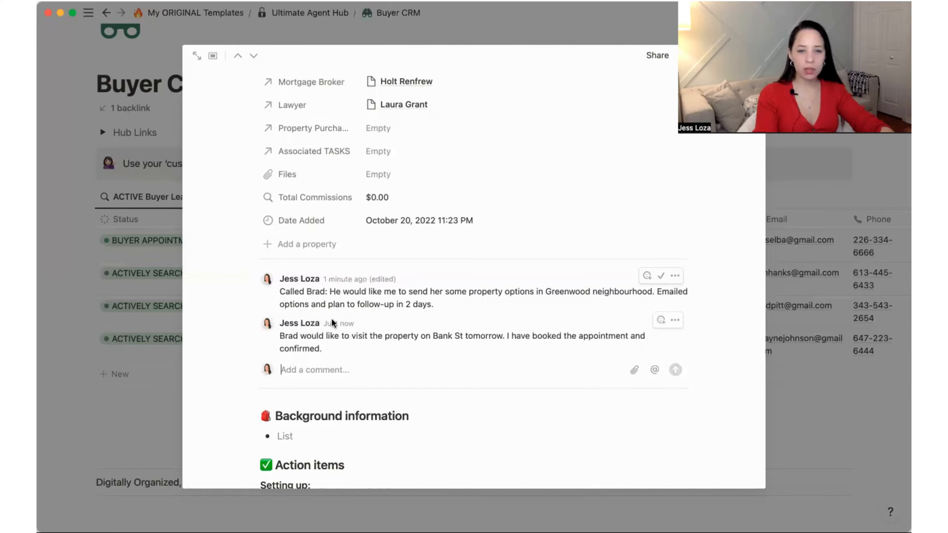
{"action": "mouse_move", "coordinate": [338, 323]}
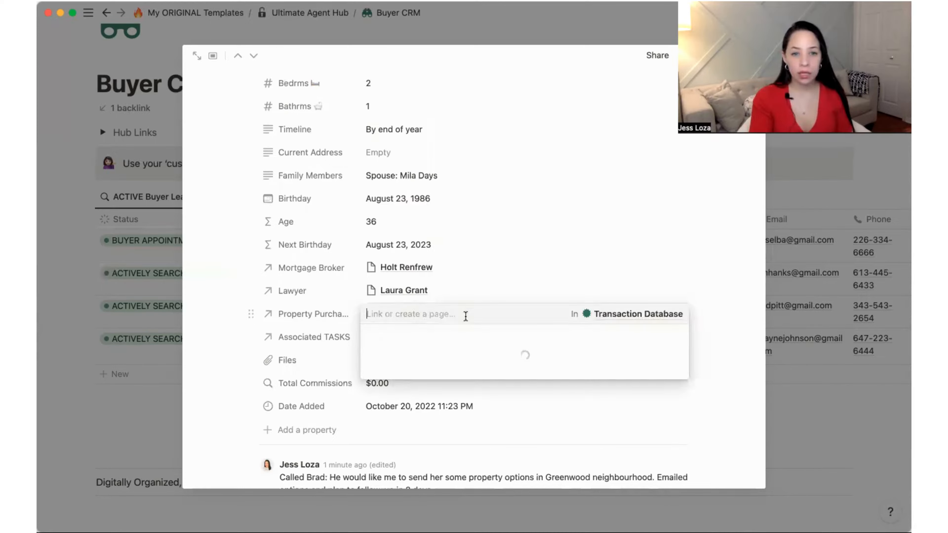
Link a new Property Purchased transaction named '4 Norice Avenue' to Brad Pitt
{"action": "left_click", "coordinate": [411, 314]}
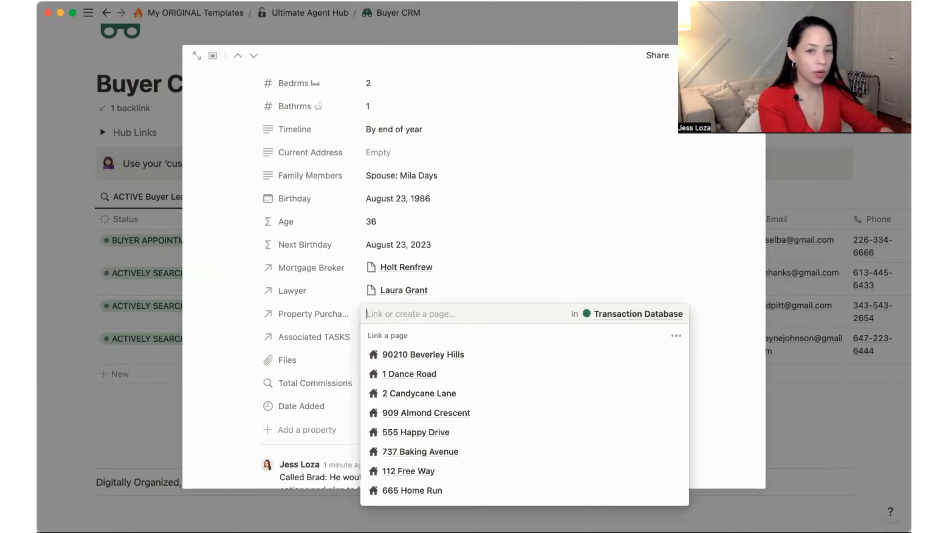
{"action": "type", "text": "4"}
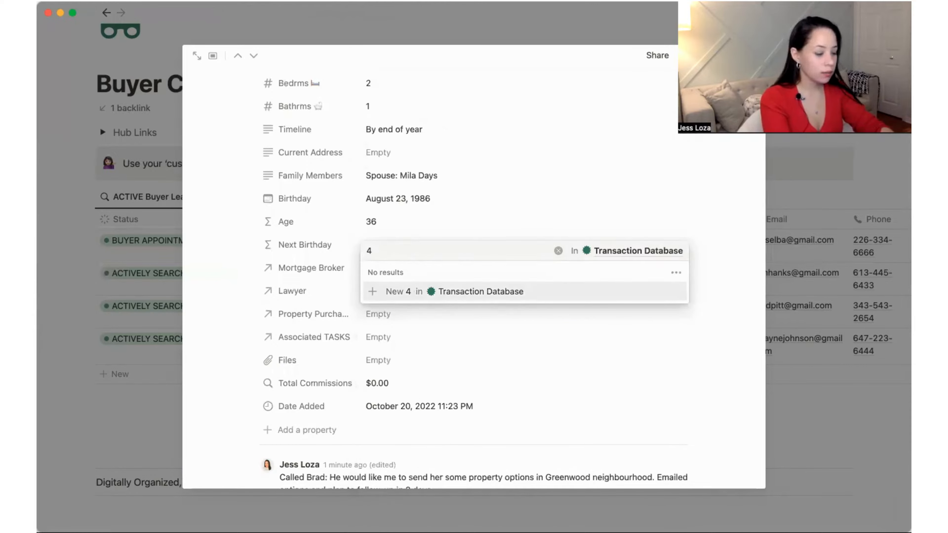
{"action": "type", "text": "Norice"}
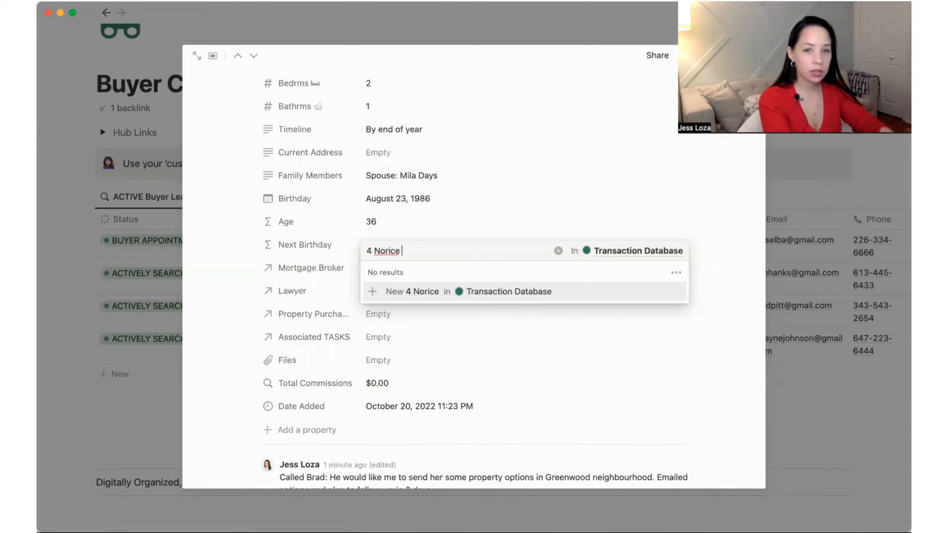
{"action": "type", "text": "Avenue"}
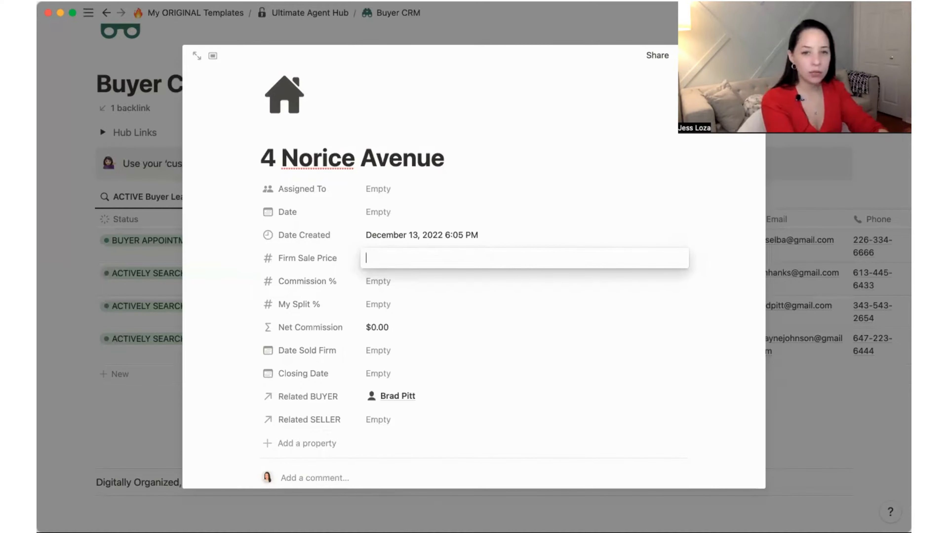
{"action": "type", "text": "515,000.00"}
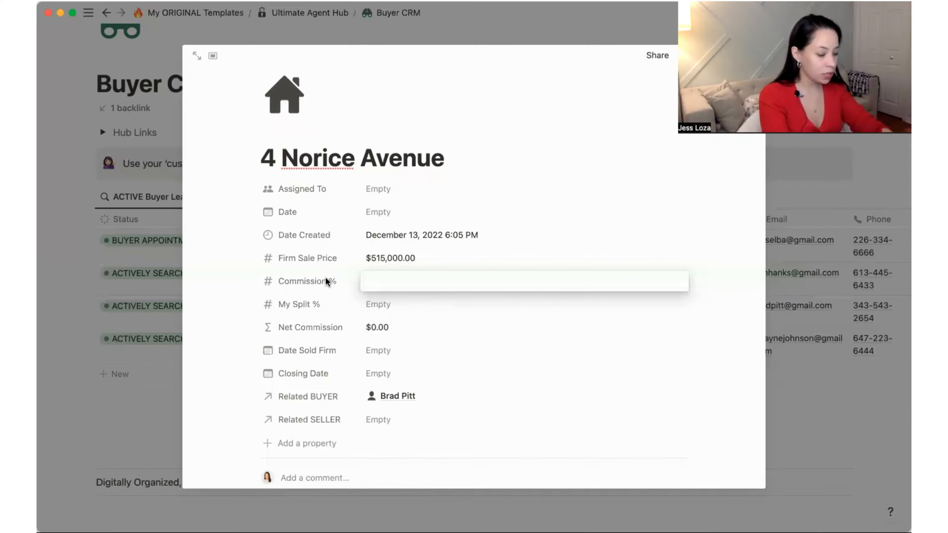
{"action": "type", "text": "2%"}
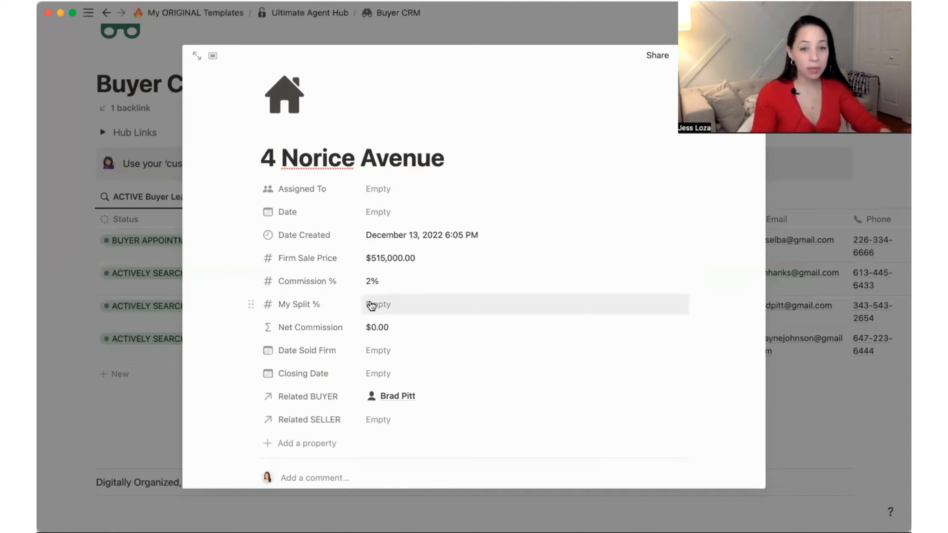
{"action": "left_click", "coordinate": [399, 304]}
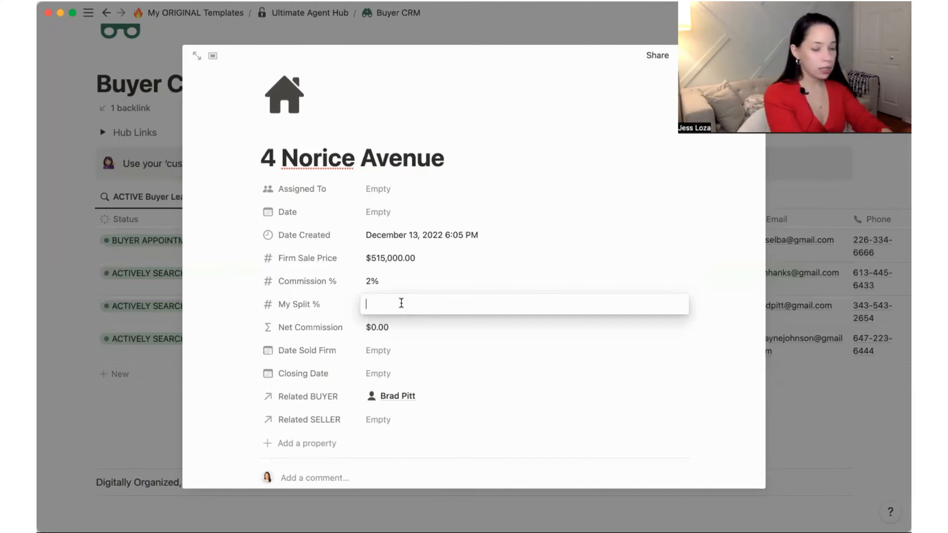
{"action": "type", "text": "70%"}
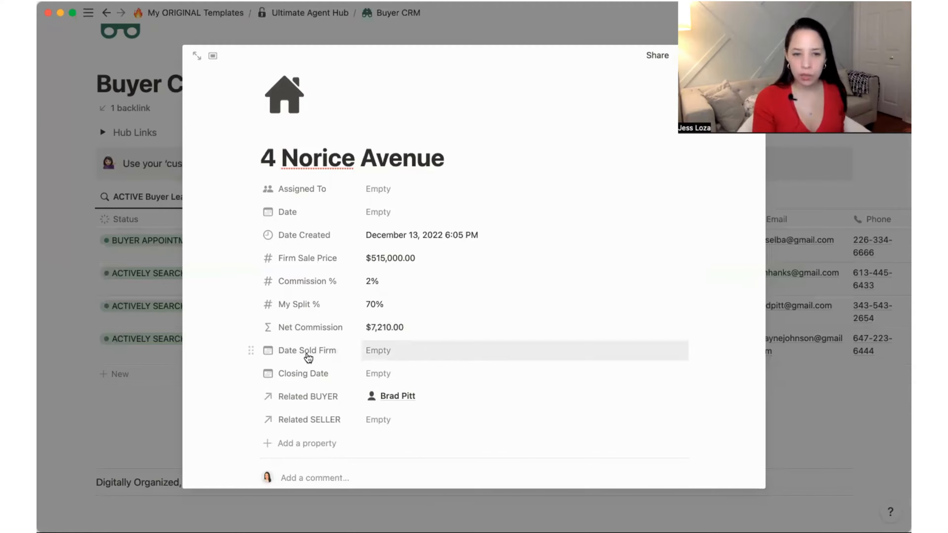
{"action": "mouse_move", "coordinate": [416, 353]}
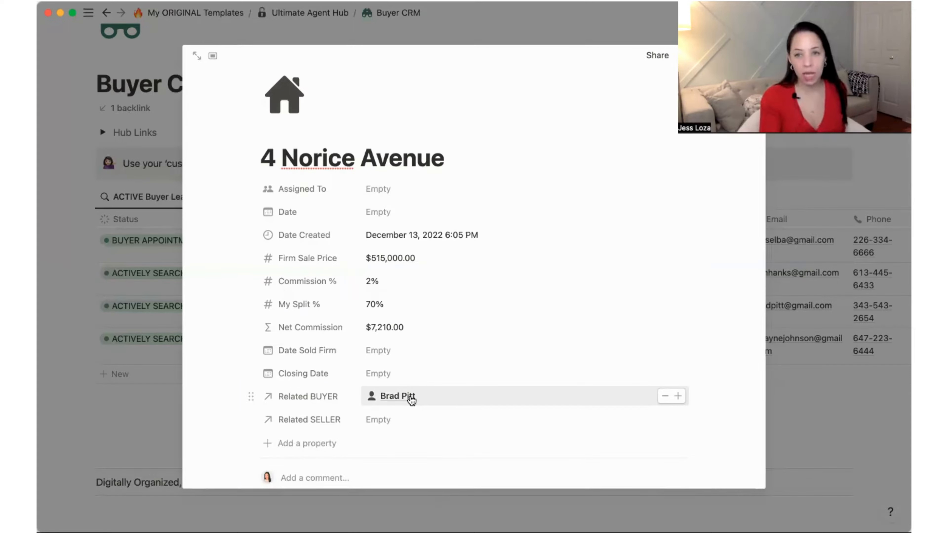
Jump to Brad Pitt's buyer record from the transaction's Related BUYER
{"action": "left_click", "coordinate": [397, 396]}
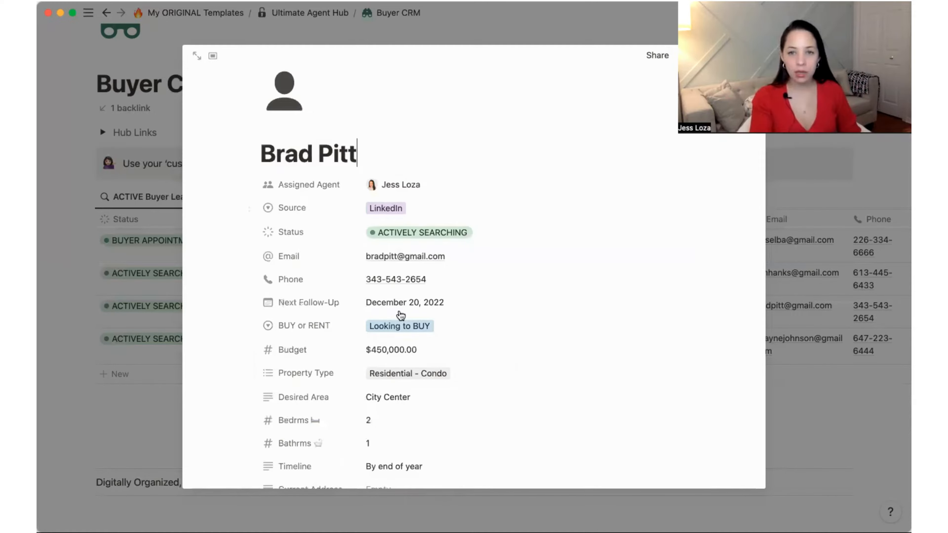
{"action": "scroll", "scroll_direction": "down", "scroll_amount": 3}
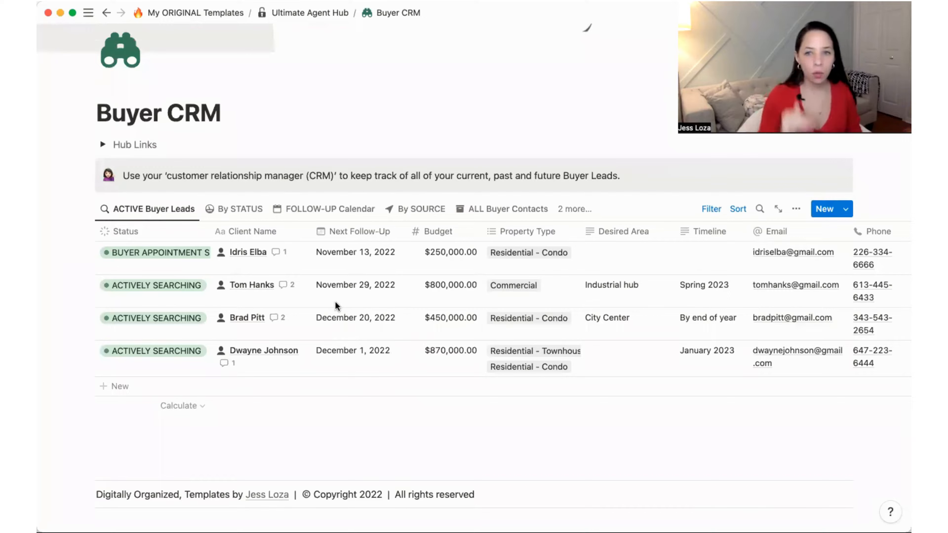
{"action": "mouse_move", "coordinate": [281, 285]}
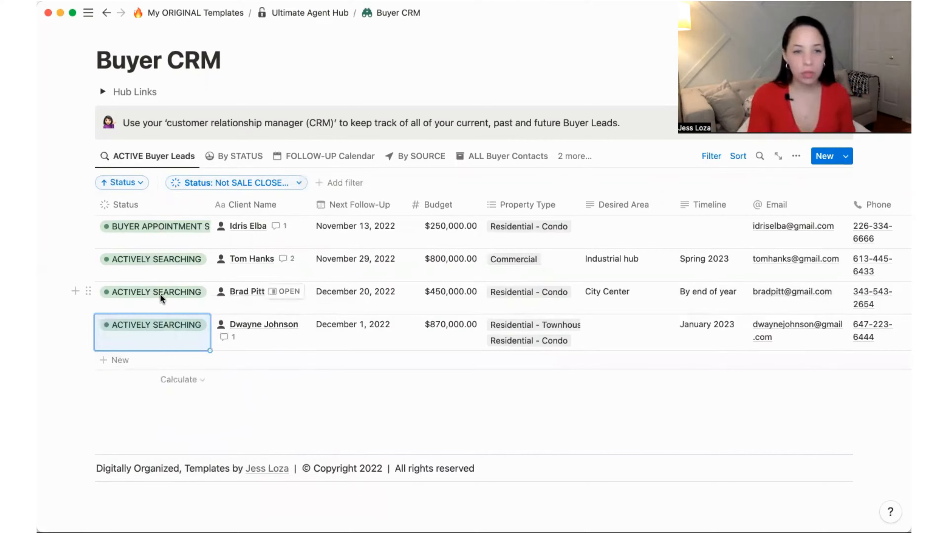
Set Brad Pitt's status to SALE CLOSED & PAID from the leads table
{"action": "left_click", "coordinate": [152, 325]}
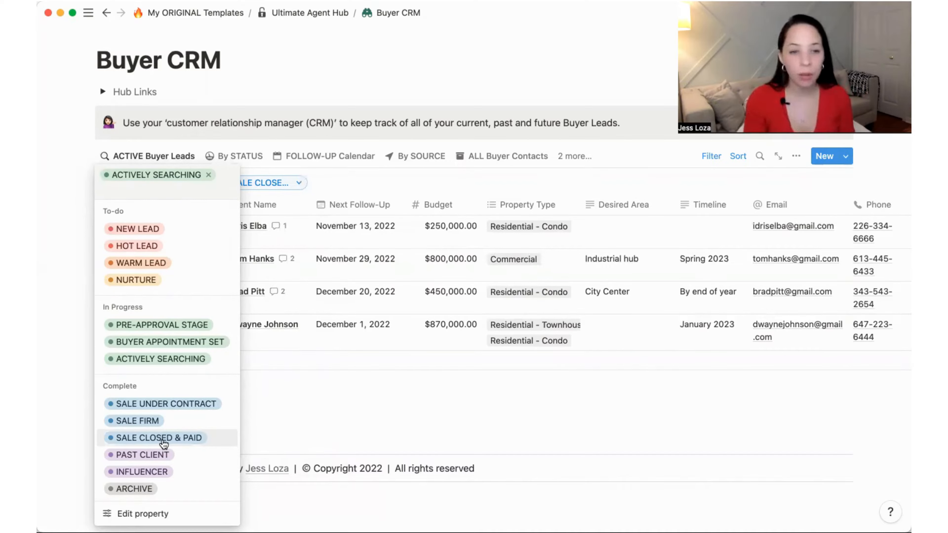
{"action": "mouse_move", "coordinate": [156, 440]}
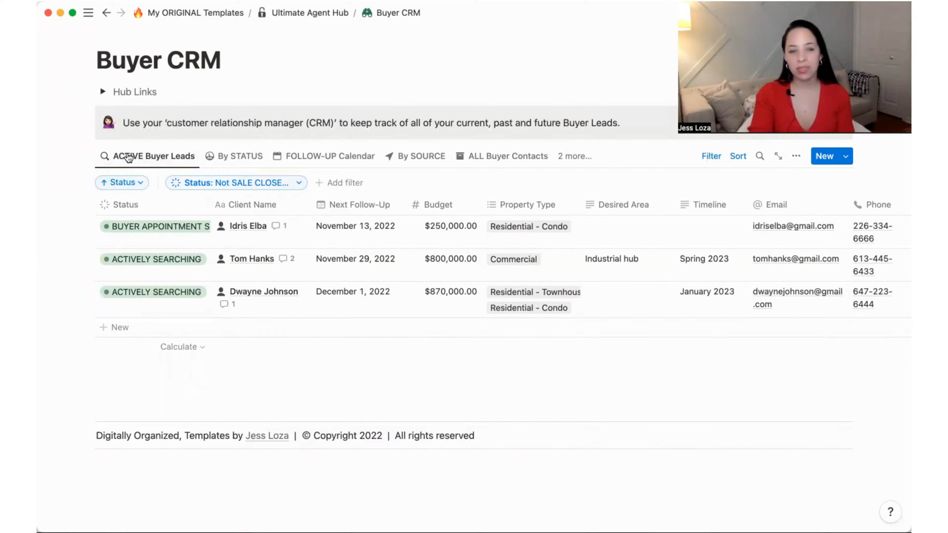
{"action": "mouse_move", "coordinate": [154, 156]}
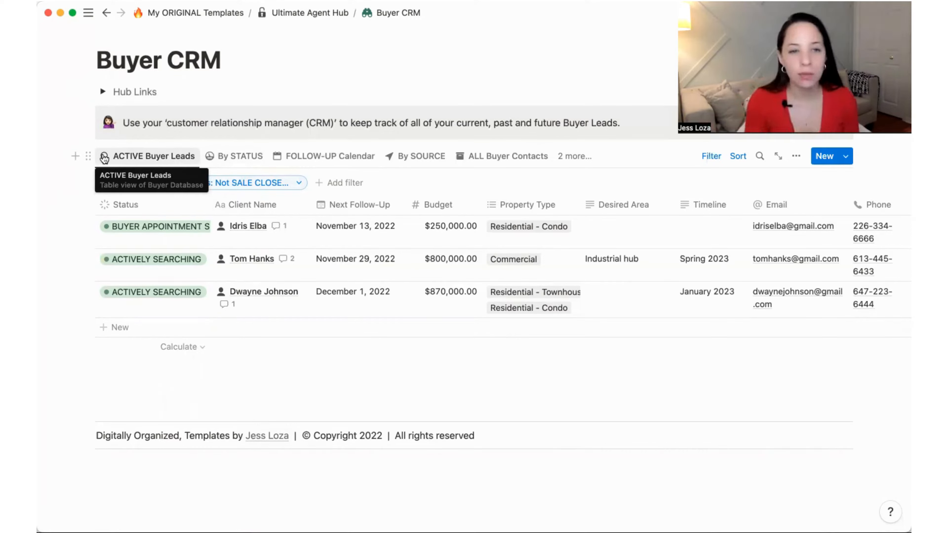
{"action": "mouse_move", "coordinate": [508, 156]}
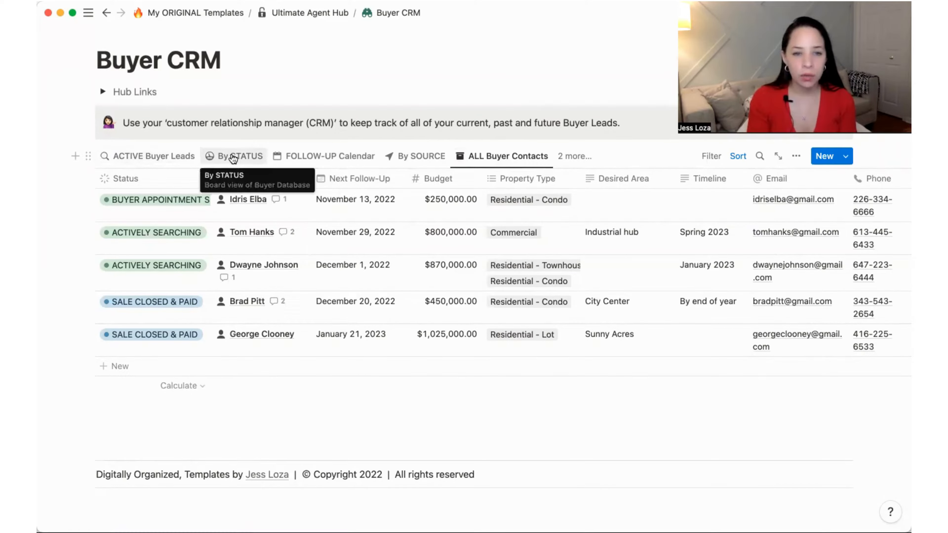
Switch to the By STATUS board view of all buyer contacts
{"action": "left_click", "coordinate": [240, 156]}
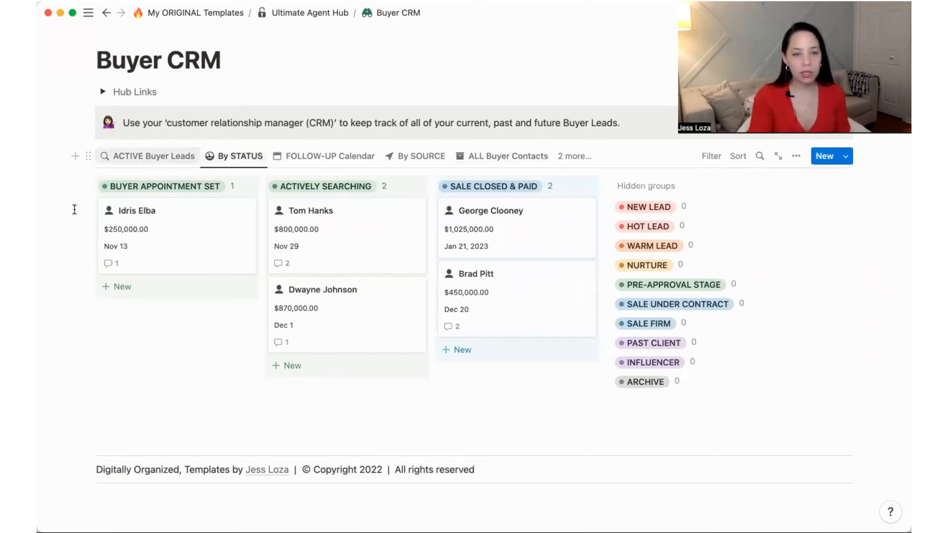
{"action": "mouse_move", "coordinate": [74, 256]}
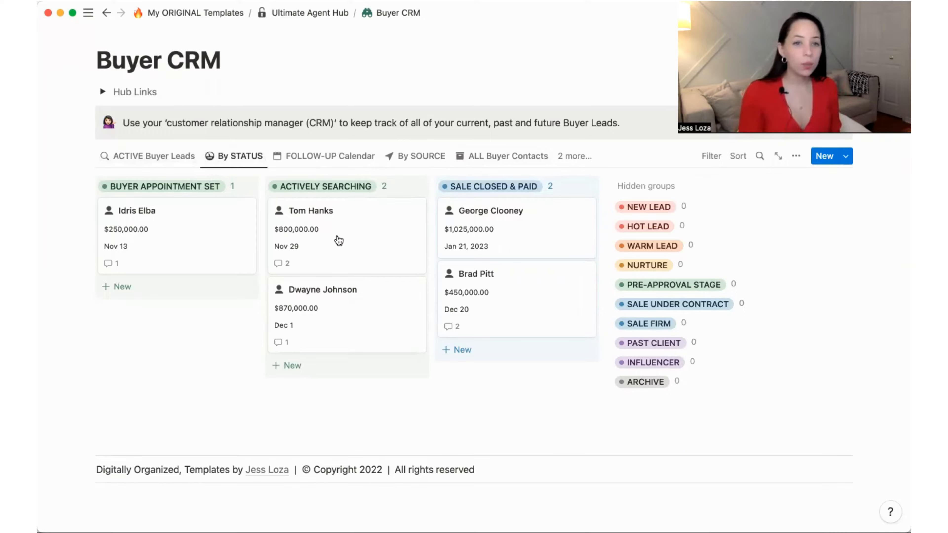
{"action": "mouse_move", "coordinate": [143, 246]}
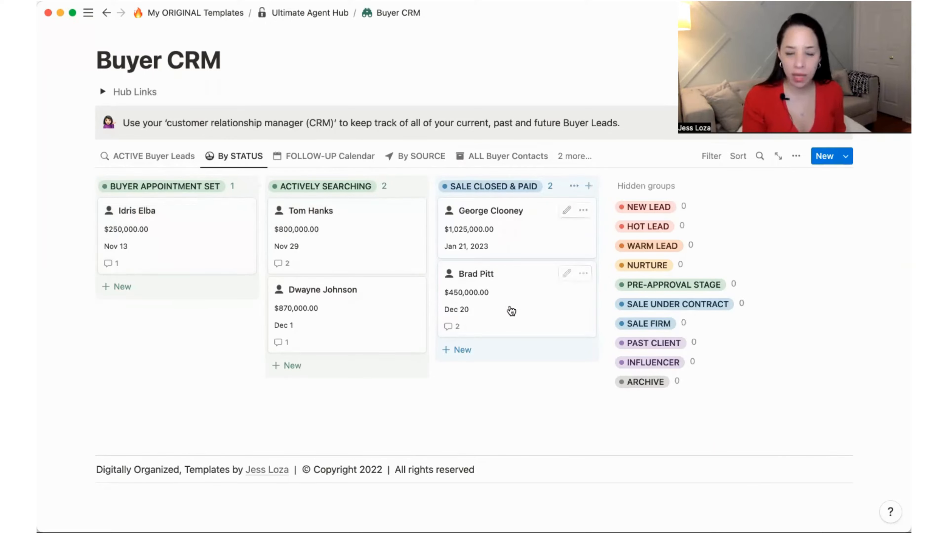
Drag Brad Pitt back to ACTIVELY SEARCHING and return to ACTIVE Buyer Leads
{"action": "left_click_drag", "start_coordinate": [477, 273], "coordinate": [381, 326]}
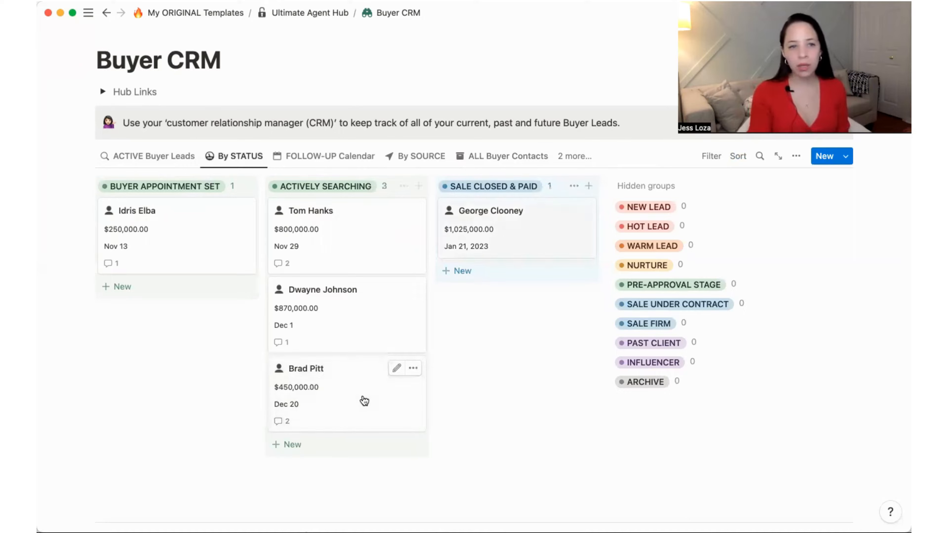
{"action": "left_click", "coordinate": [153, 156]}
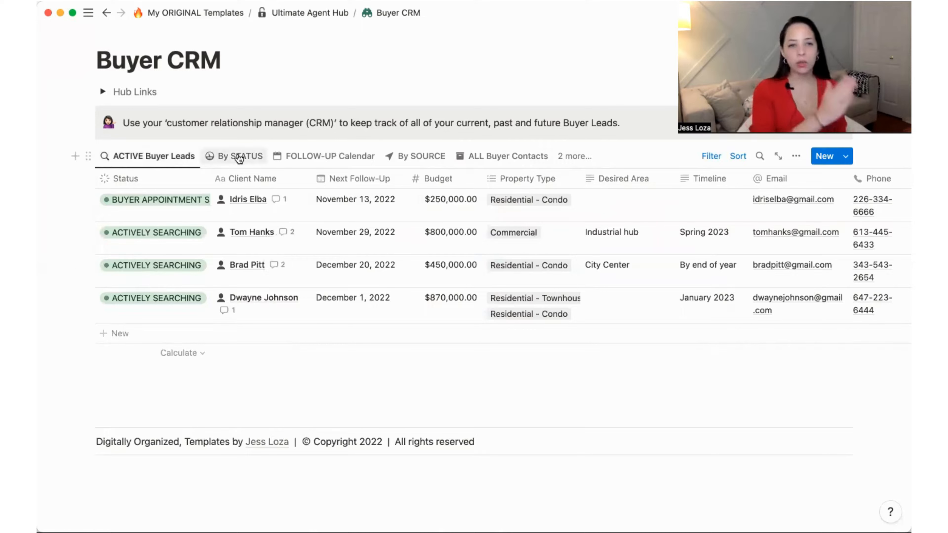
{"action": "mouse_move", "coordinate": [241, 156]}
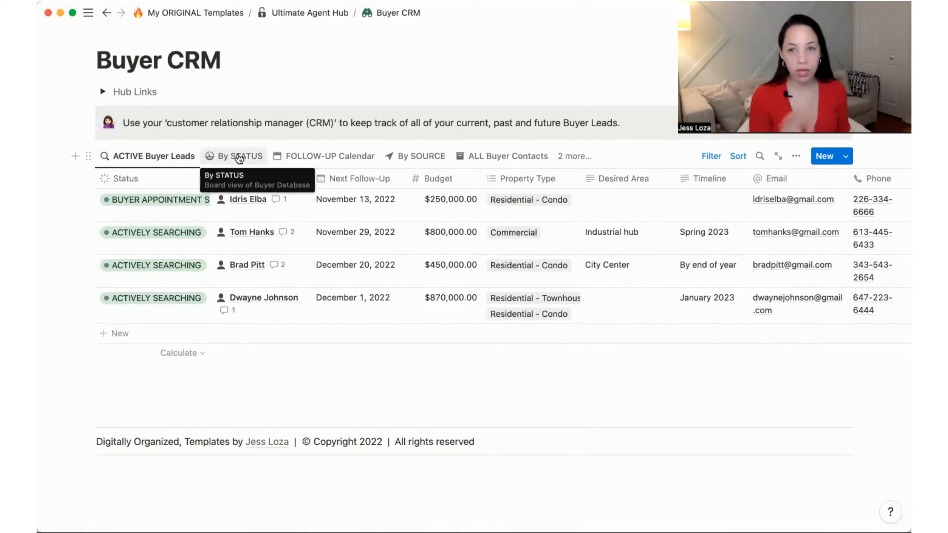
Move Tom Hanks's follow-up card from November 29 to December 15 on the FOLLOW-UP Calendar
{"action": "left_click", "coordinate": [329, 156]}
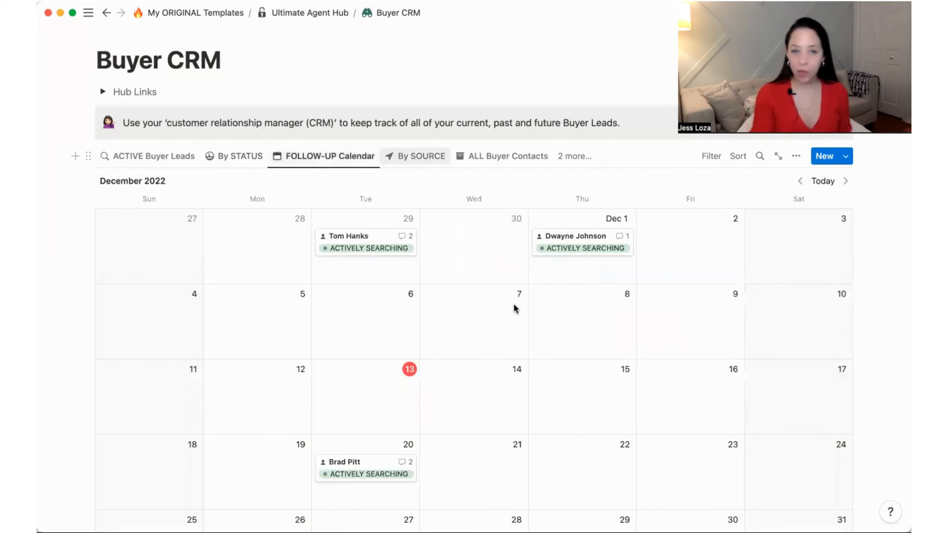
{"action": "scroll", "scroll_direction": "down", "scroll_amount": 3}
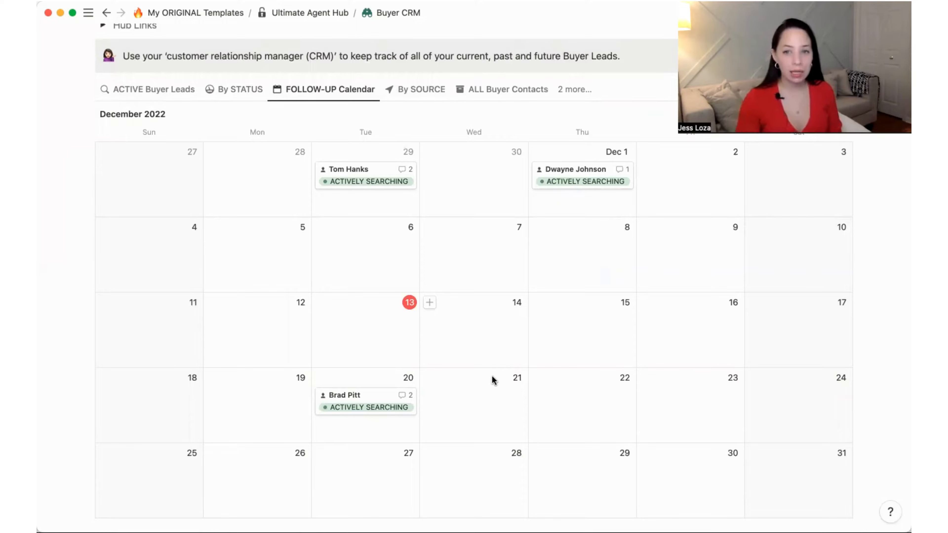
{"action": "mouse_move", "coordinate": [363, 176]}
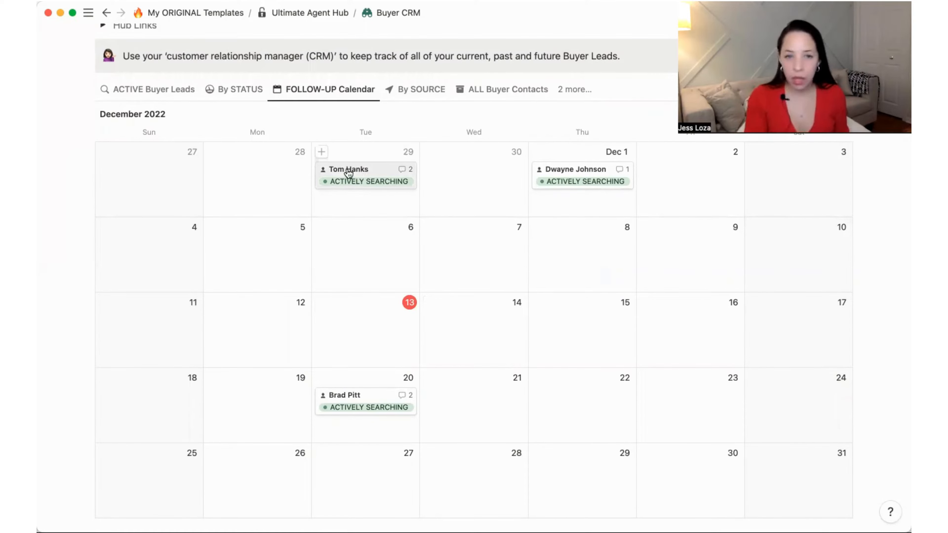
{"action": "mouse_move", "coordinate": [379, 177]}
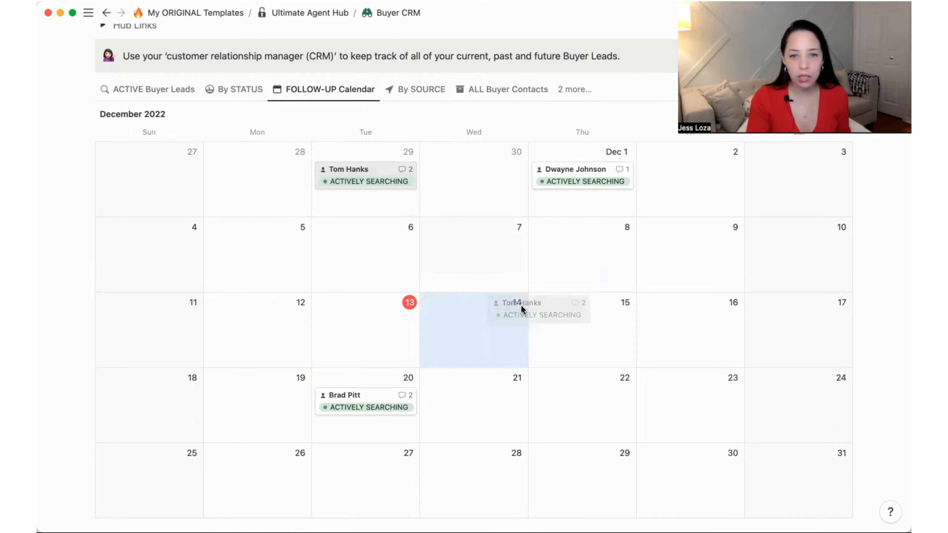
{"action": "left_click_drag", "start_coordinate": [366, 175], "coordinate": [583, 329]}
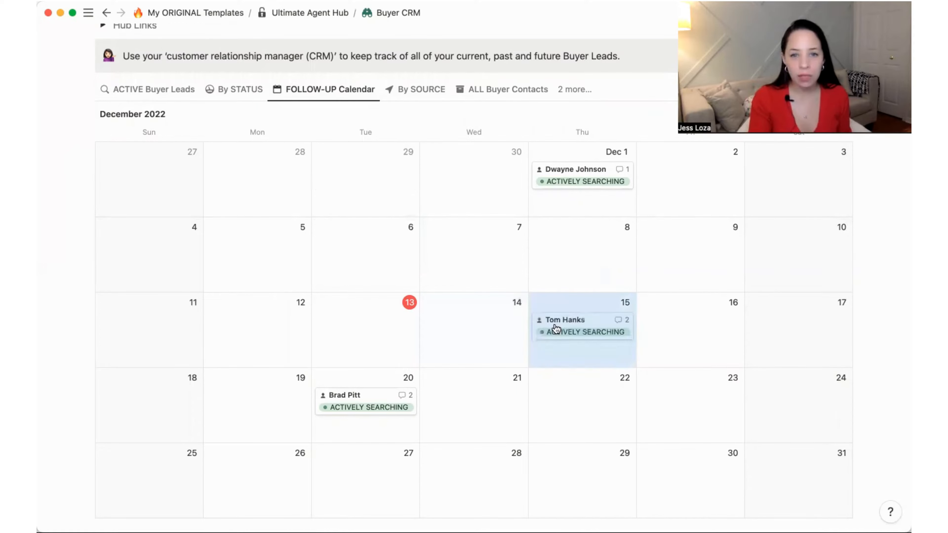
{"action": "mouse_move", "coordinate": [154, 89]}
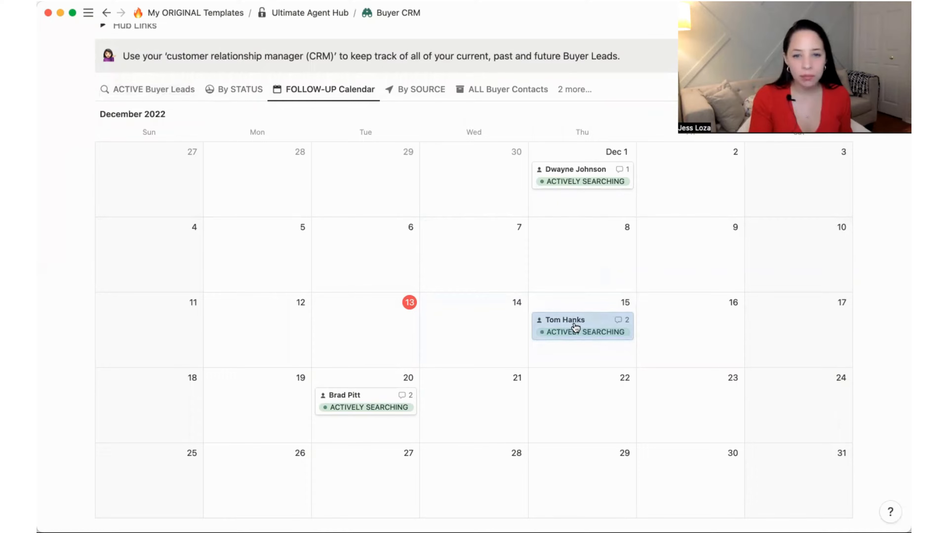
{"action": "left_click", "coordinate": [566, 320]}
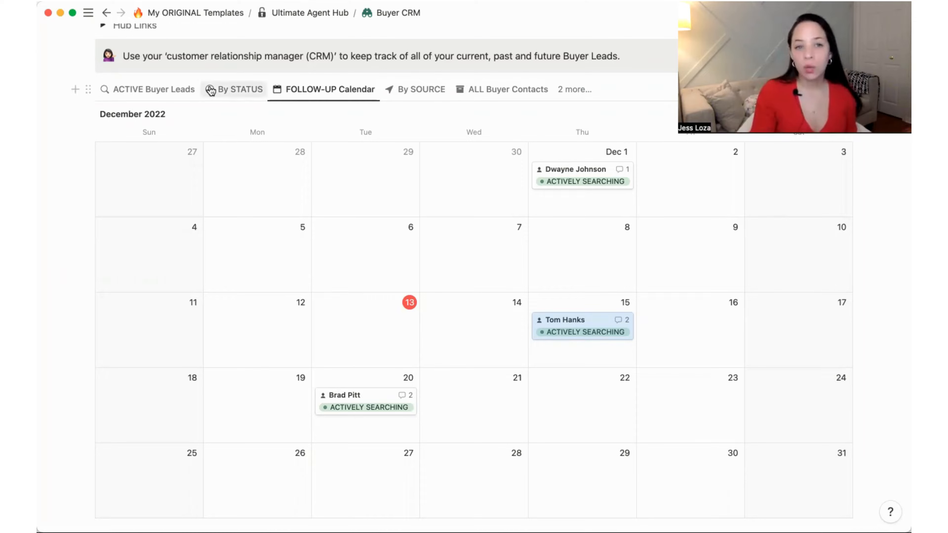
Check the By STATUS board, then switch to the By SOURCE board grouping buyers by lead source
{"action": "left_click", "coordinate": [240, 89]}
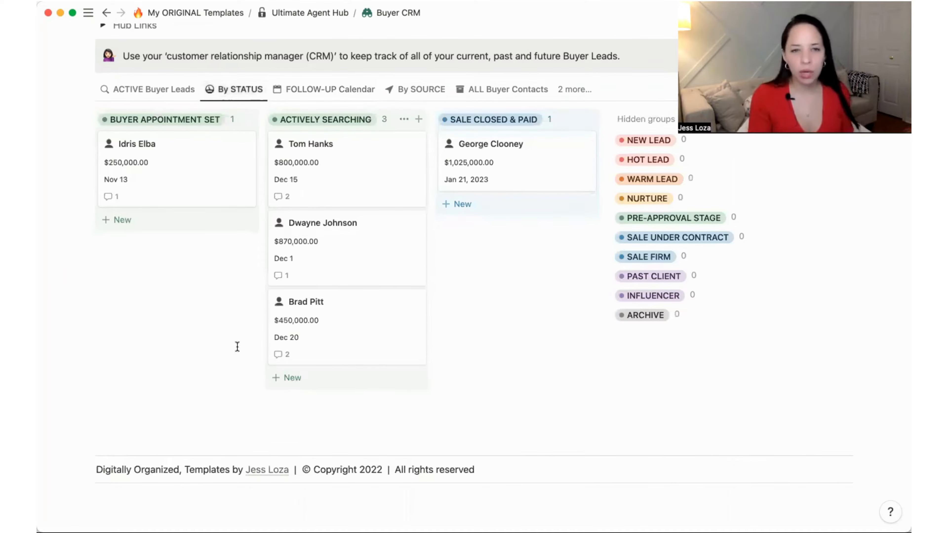
{"action": "left_click", "coordinate": [421, 89]}
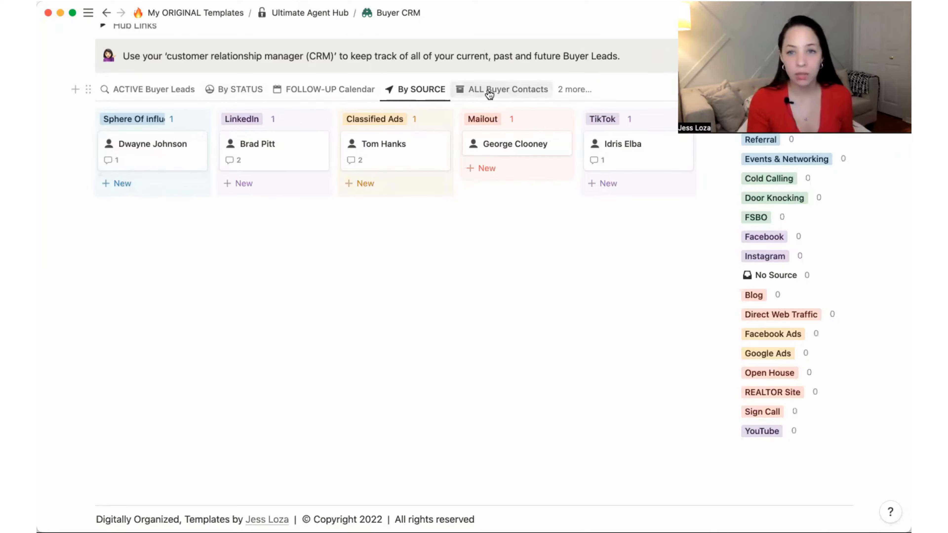
{"action": "mouse_move", "coordinate": [509, 89]}
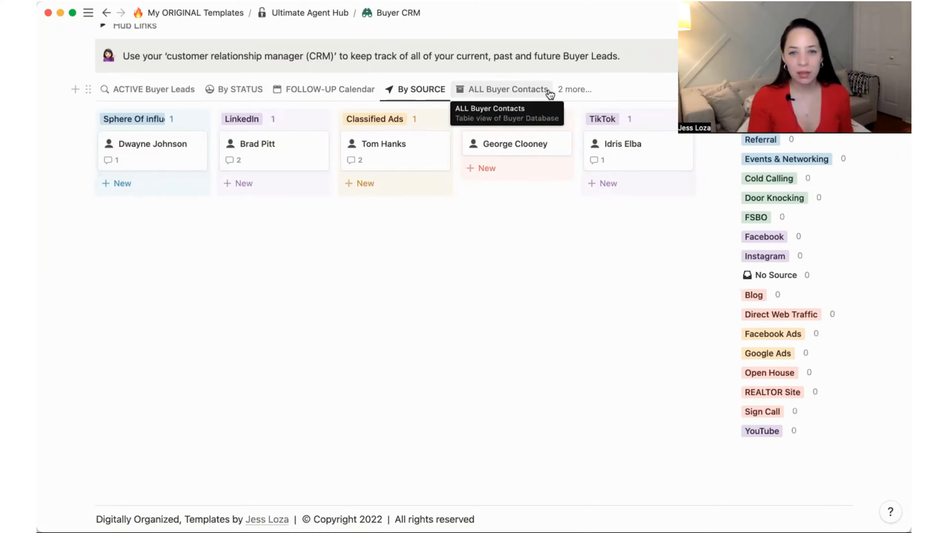
View the Upcoming BIRTHDAYS calendar, then the PAST & ARCHIVED Buyers table with George Clooney
{"action": "left_click", "coordinate": [573, 89]}
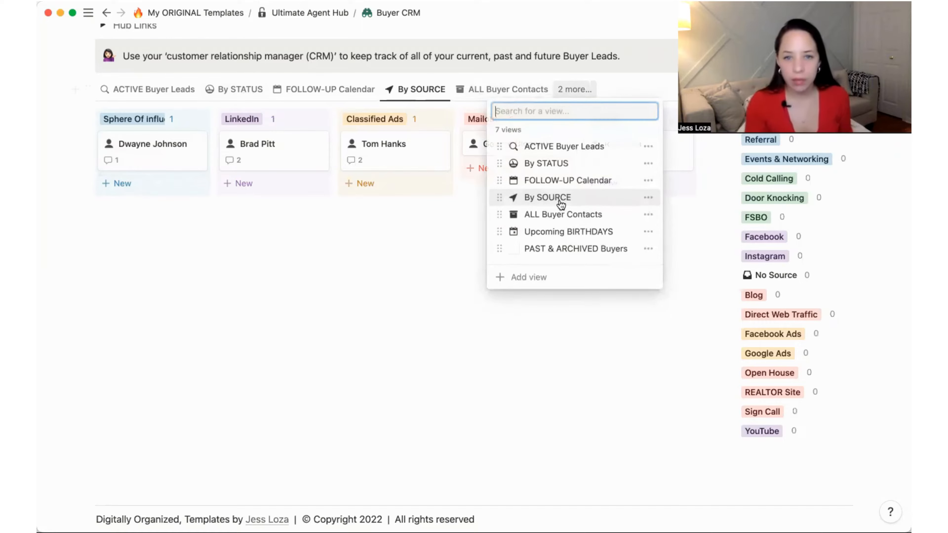
{"action": "mouse_move", "coordinate": [555, 235]}
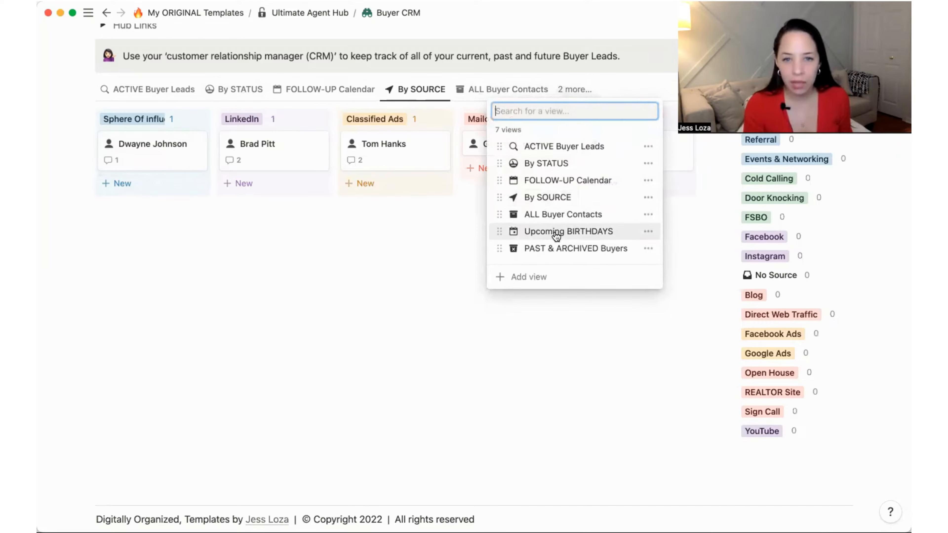
{"action": "left_click", "coordinate": [568, 231]}
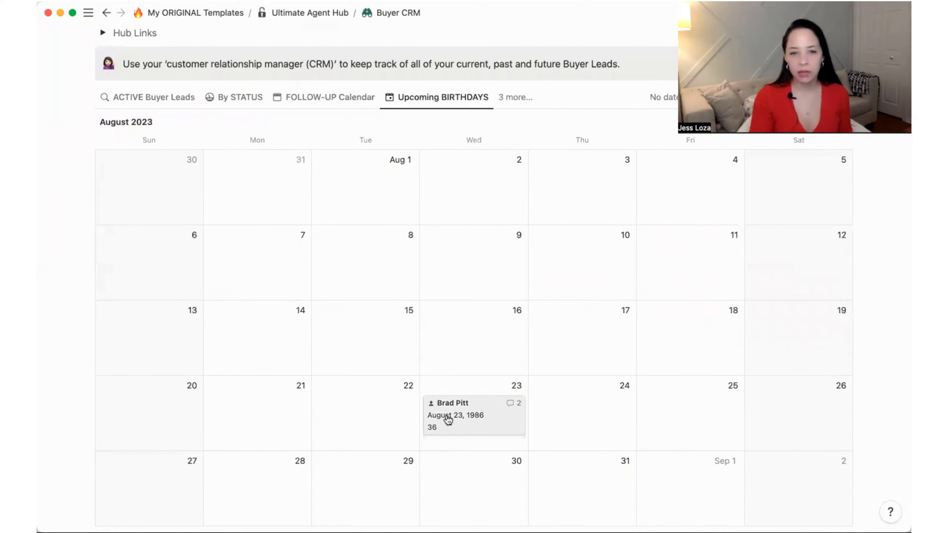
{"action": "mouse_move", "coordinate": [455, 415]}
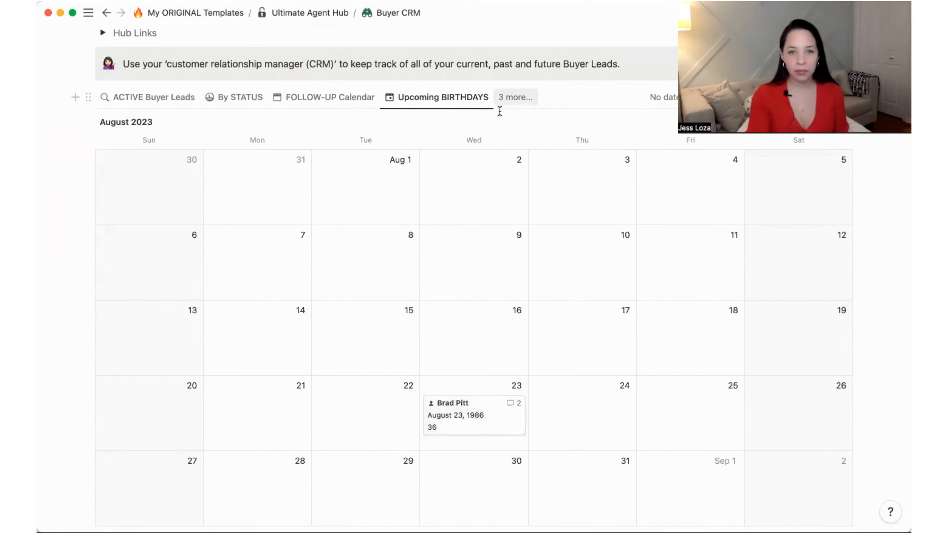
{"action": "left_click", "coordinate": [515, 97]}
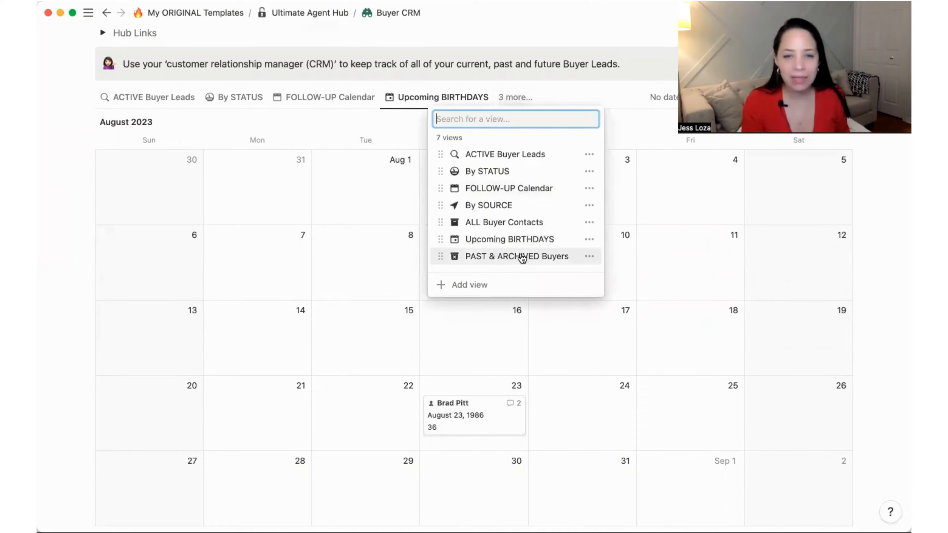
{"action": "left_click", "coordinate": [517, 256]}
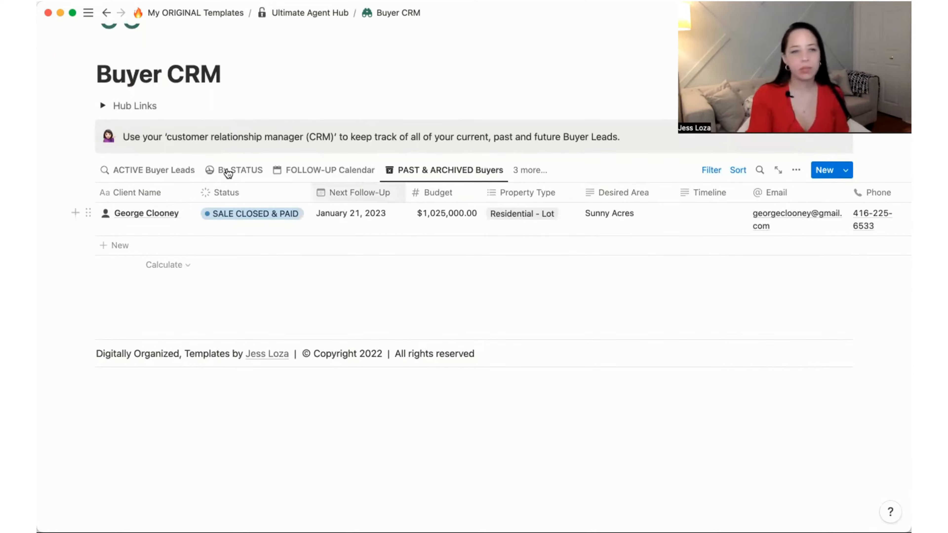
{"action": "mouse_move", "coordinate": [152, 169]}
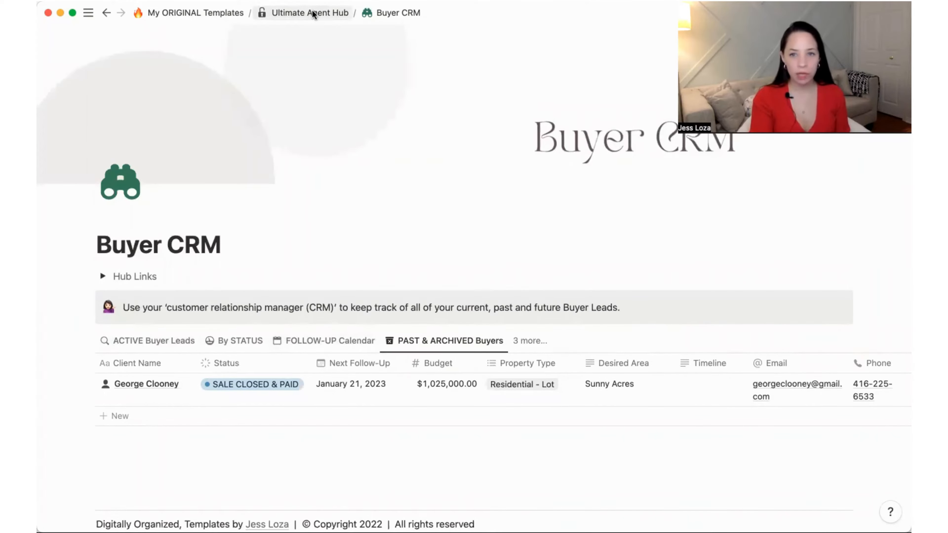
{"action": "left_click", "coordinate": [309, 12]}
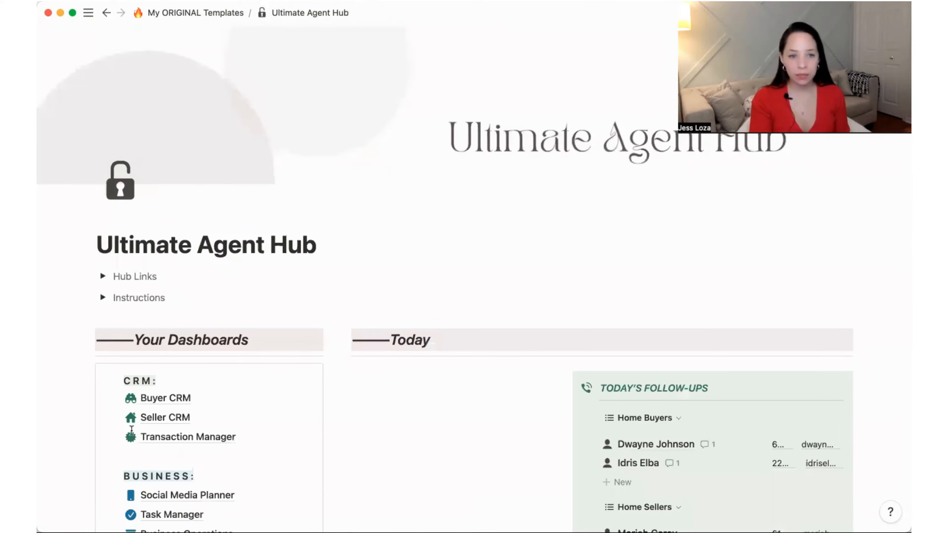
{"action": "left_click", "coordinate": [165, 417]}
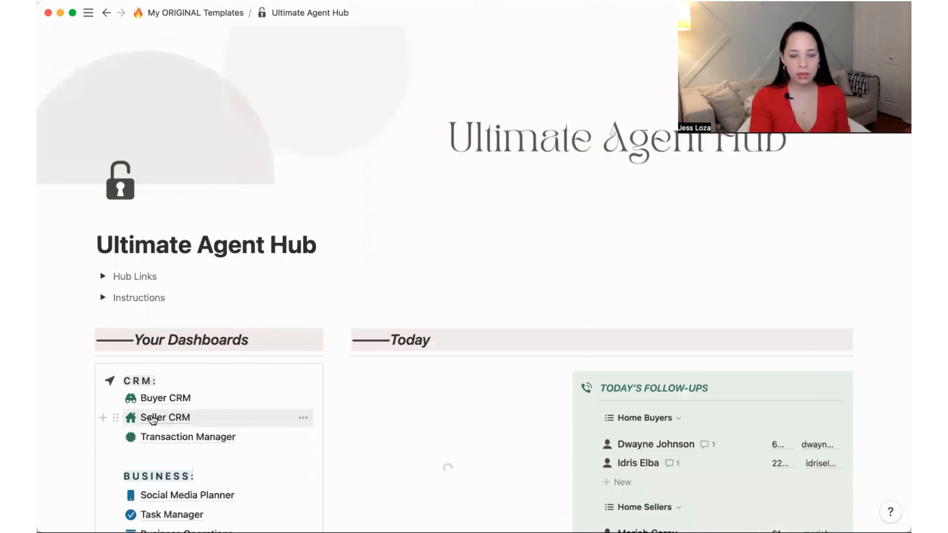
{"action": "left_click", "coordinate": [164, 417]}
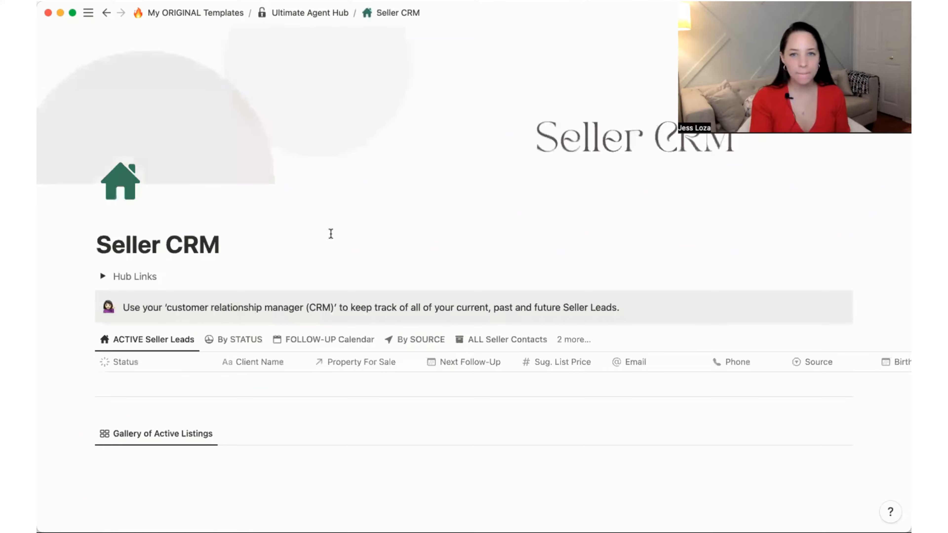
{"action": "scroll", "scroll_direction": "down", "scroll_amount": 3}
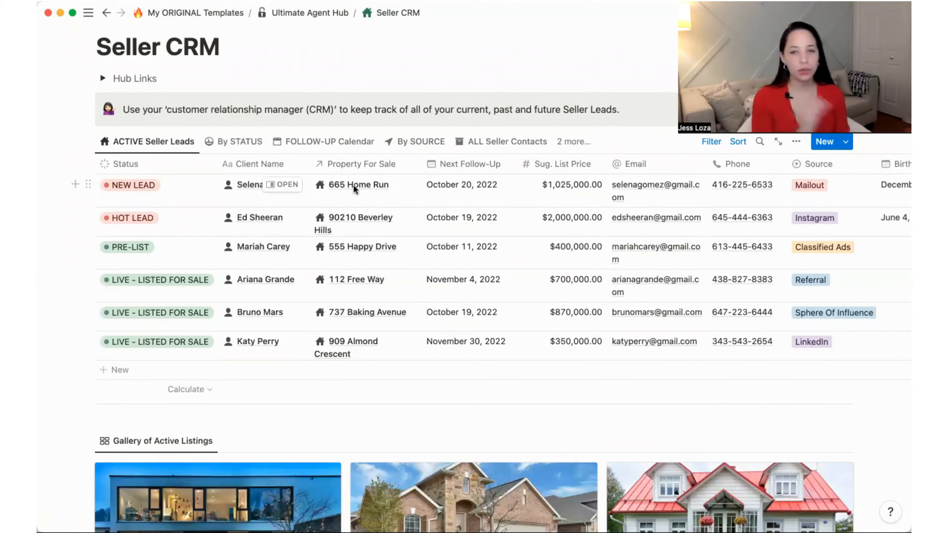
{"action": "mouse_move", "coordinate": [393, 186]}
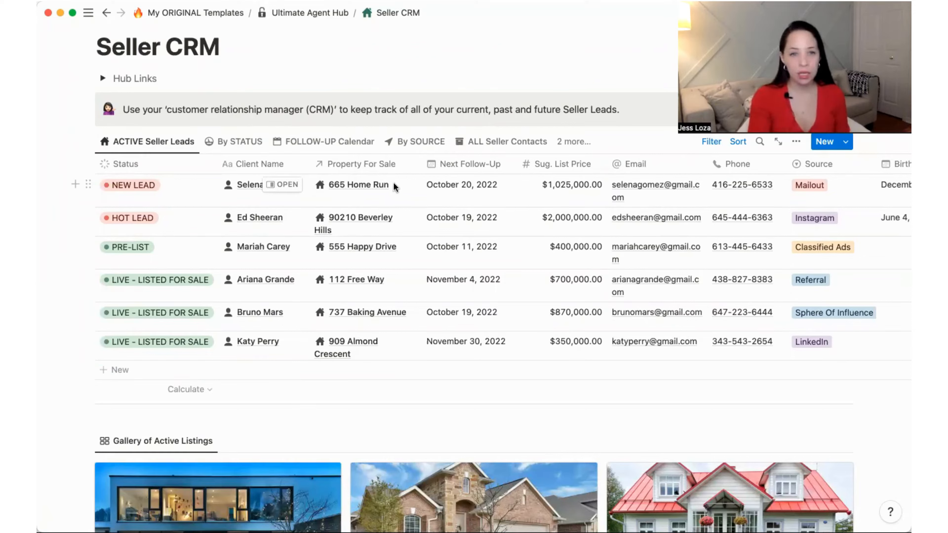
{"action": "mouse_move", "coordinate": [367, 230]}
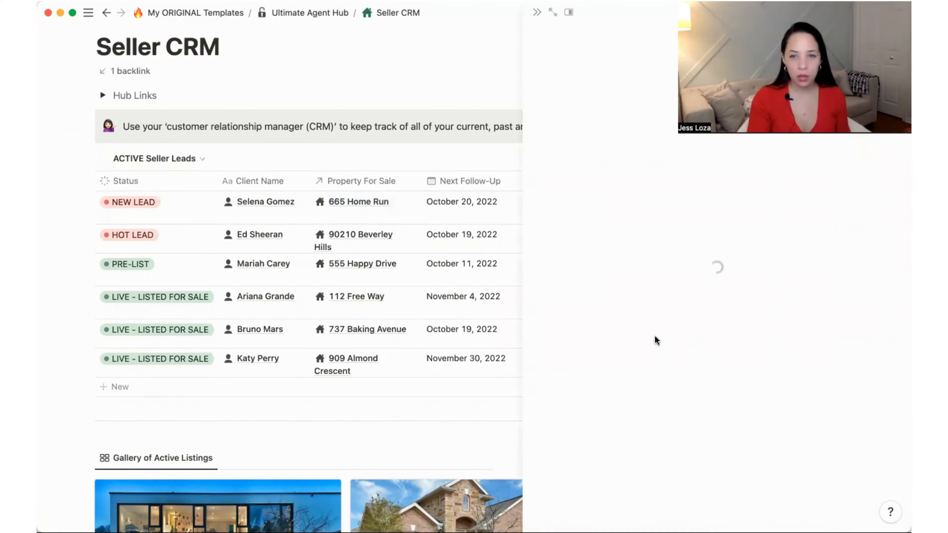
{"action": "left_click", "coordinate": [358, 202]}
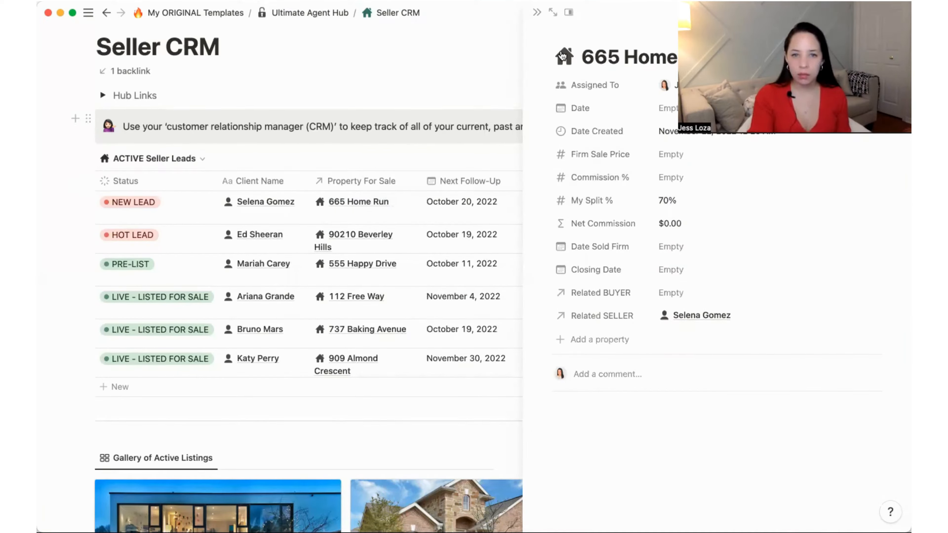
{"action": "mouse_move", "coordinate": [536, 12]}
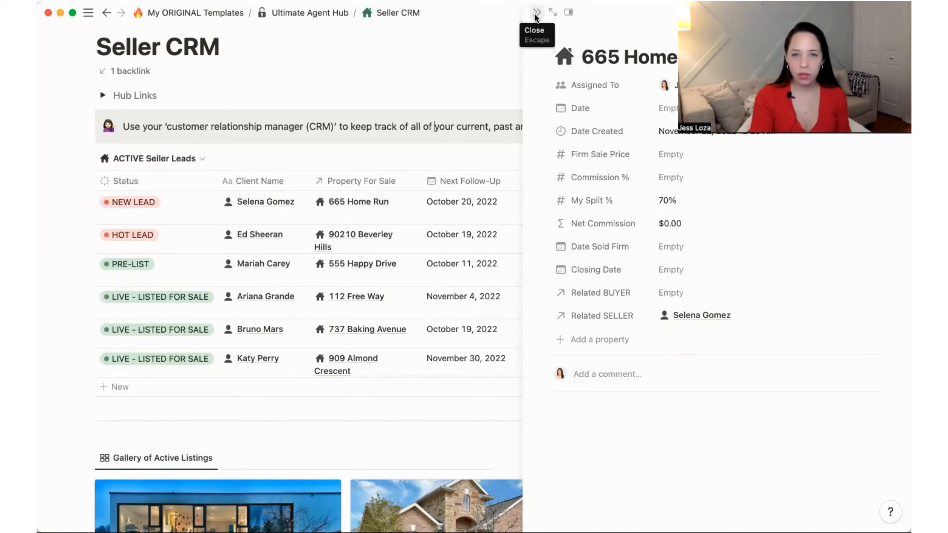
{"action": "left_click", "coordinate": [536, 12]}
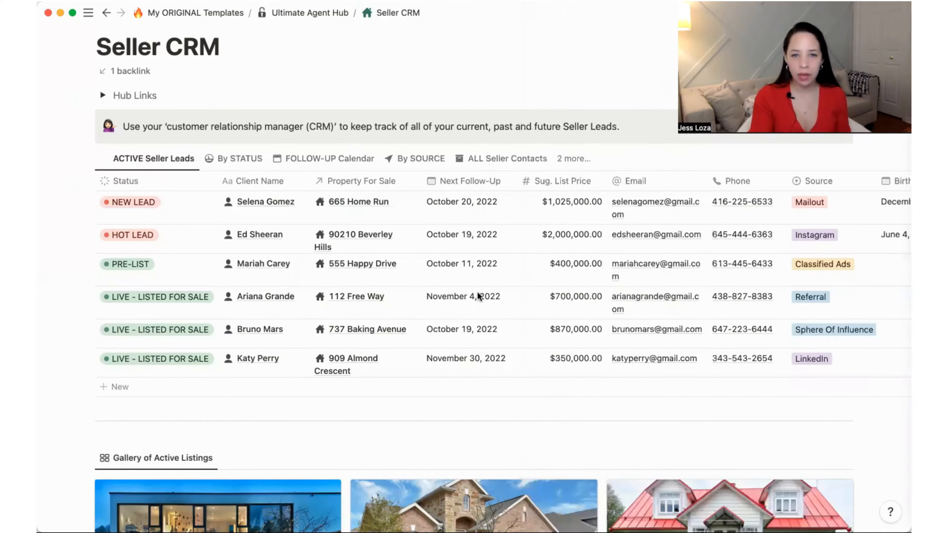
Browse the seller leads table and Gallery of Active Listings, then return to the hub
{"action": "scroll", "scroll_direction": "down", "scroll_amount": 3}
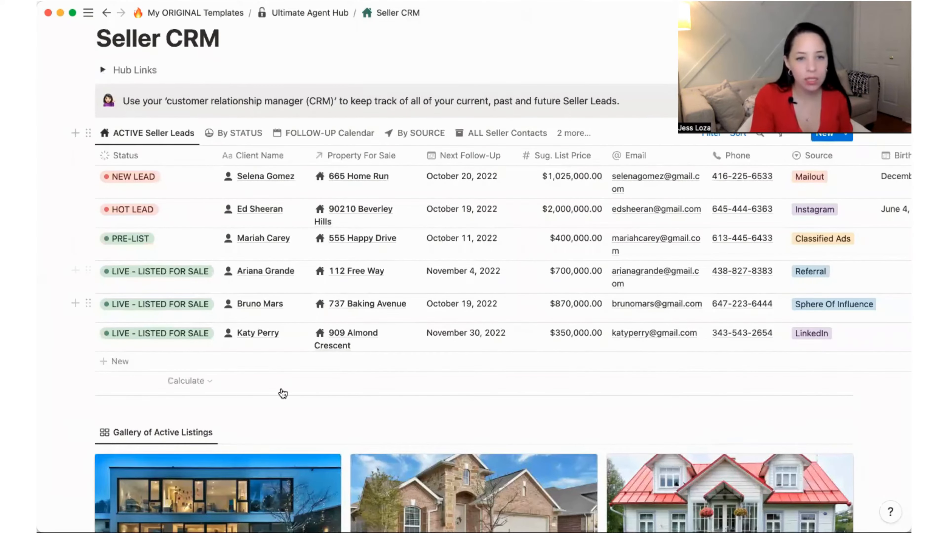
{"action": "scroll", "scroll_direction": "down", "scroll_amount": 3}
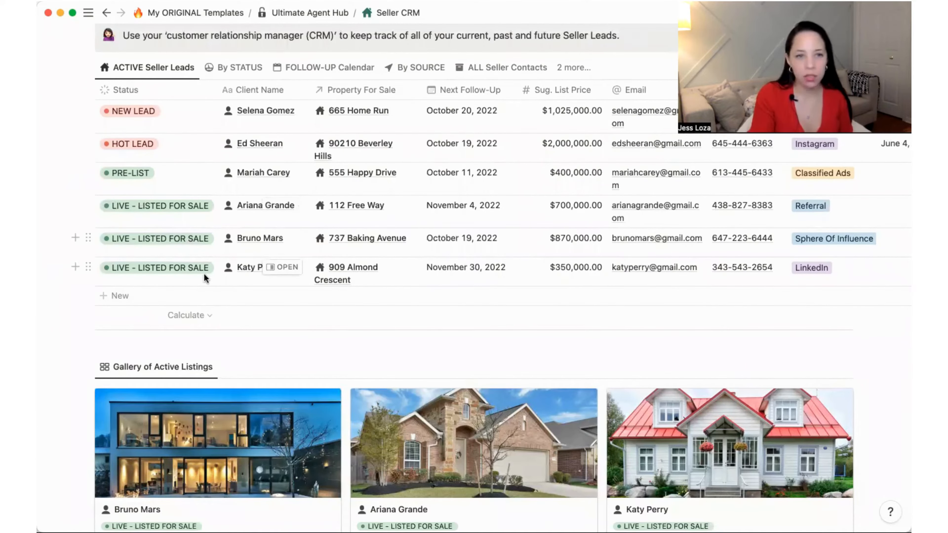
{"action": "scroll", "scroll_direction": "down", "scroll_amount": 3}
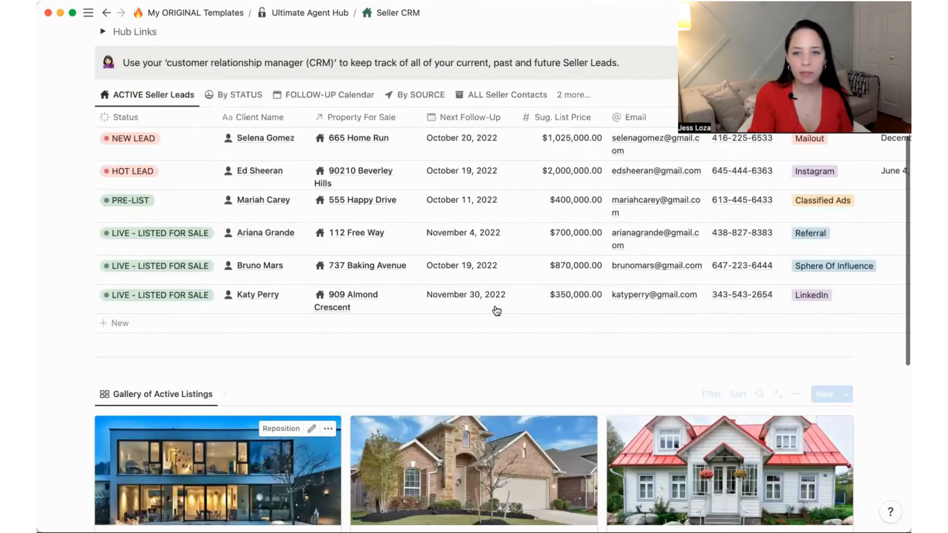
{"action": "scroll", "scroll_direction": "down", "scroll_amount": 3}
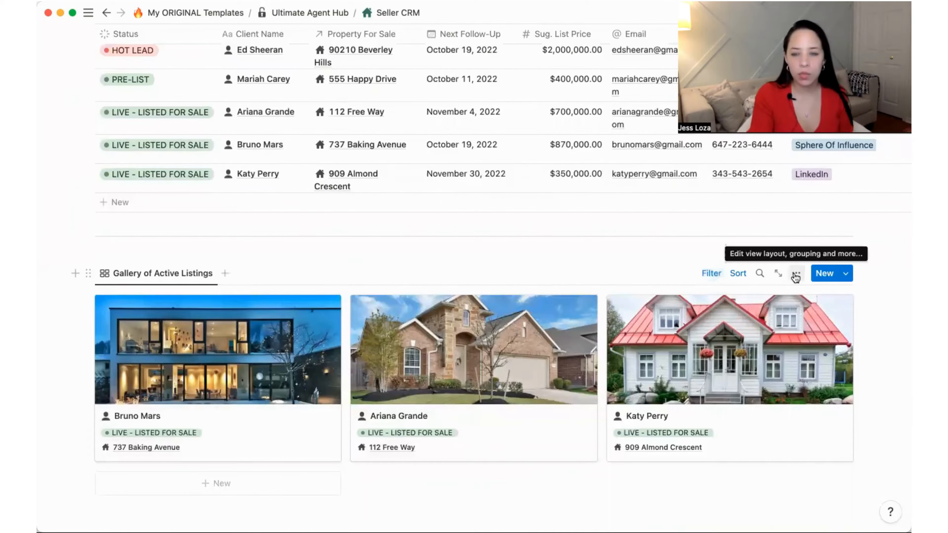
{"action": "left_click", "coordinate": [795, 273]}
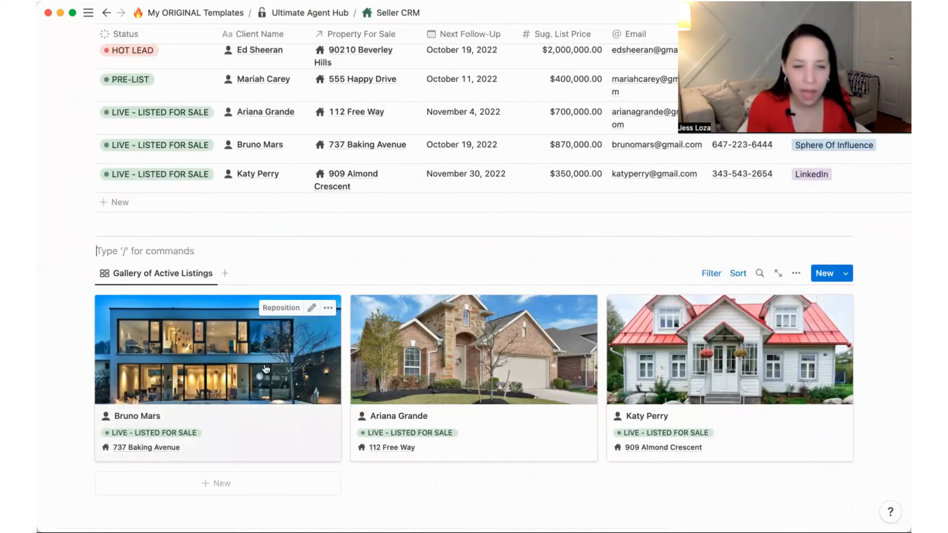
{"action": "mouse_move", "coordinate": [211, 344]}
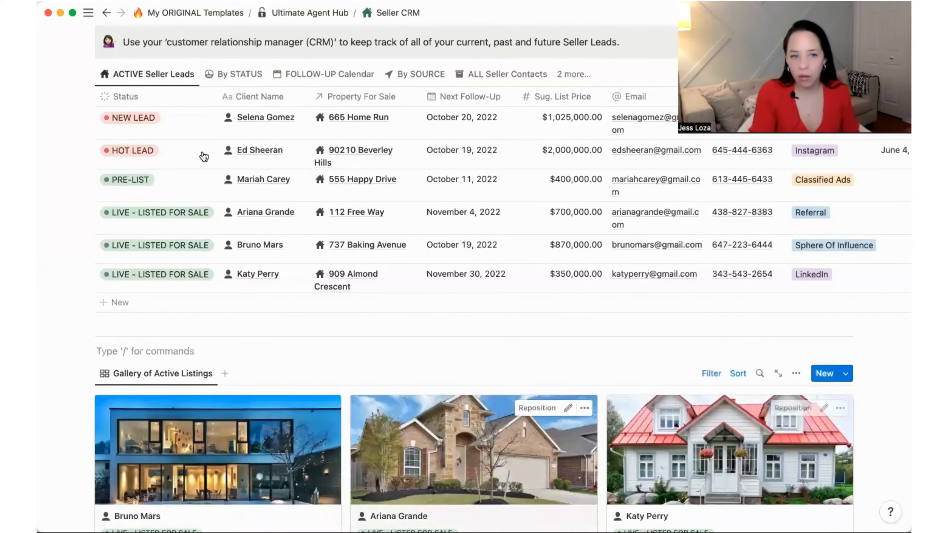
{"action": "scroll", "scroll_direction": "down", "scroll_amount": 3}
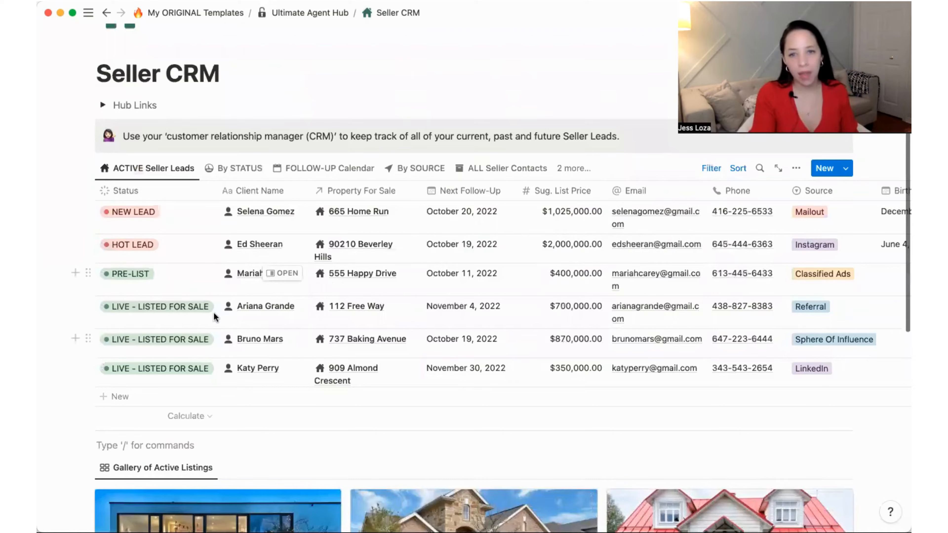
{"action": "left_click", "coordinate": [309, 12]}
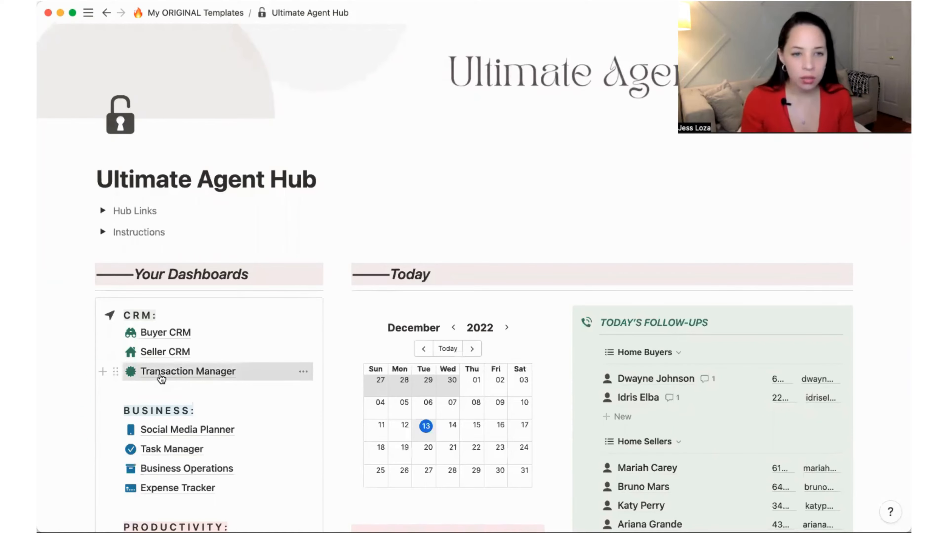
Open Transaction Manager showing ALL PROPERTY TRANSACTIONS totalling $46,410.00 net commission
{"action": "left_click", "coordinate": [188, 371]}
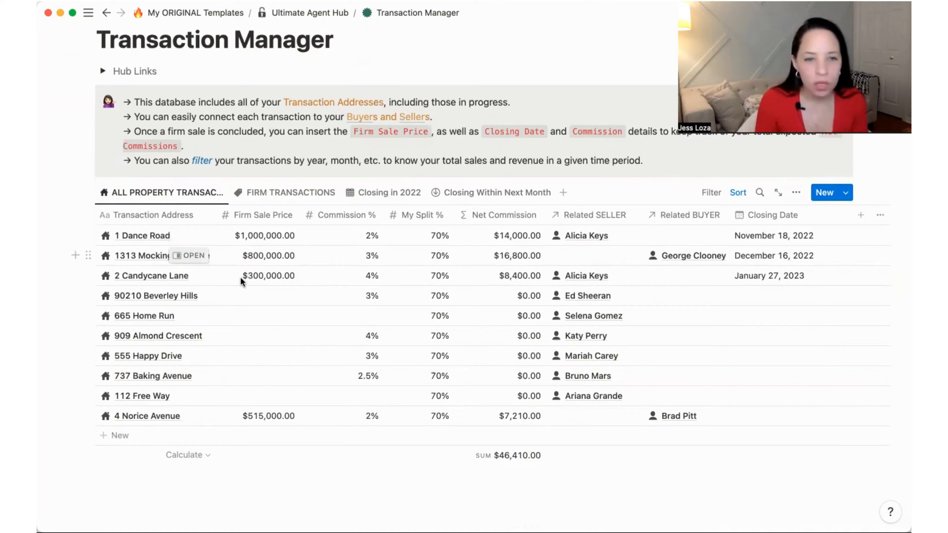
{"action": "mouse_move", "coordinate": [284, 294]}
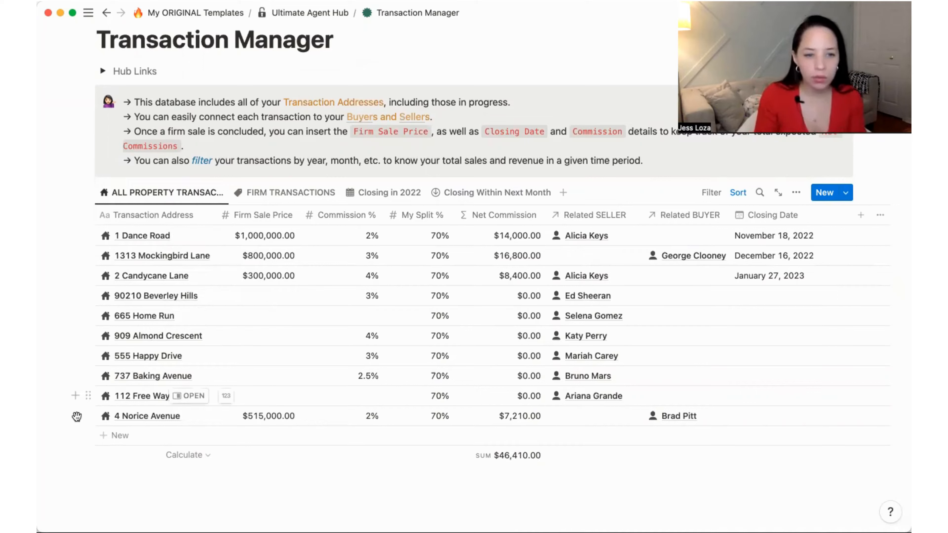
{"action": "mouse_move", "coordinate": [404, 415]}
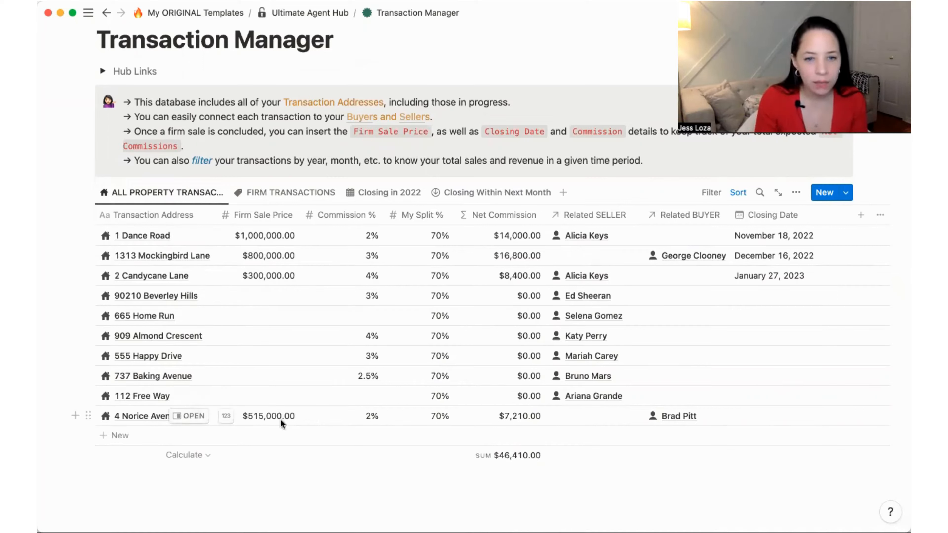
{"action": "mouse_move", "coordinate": [522, 415]}
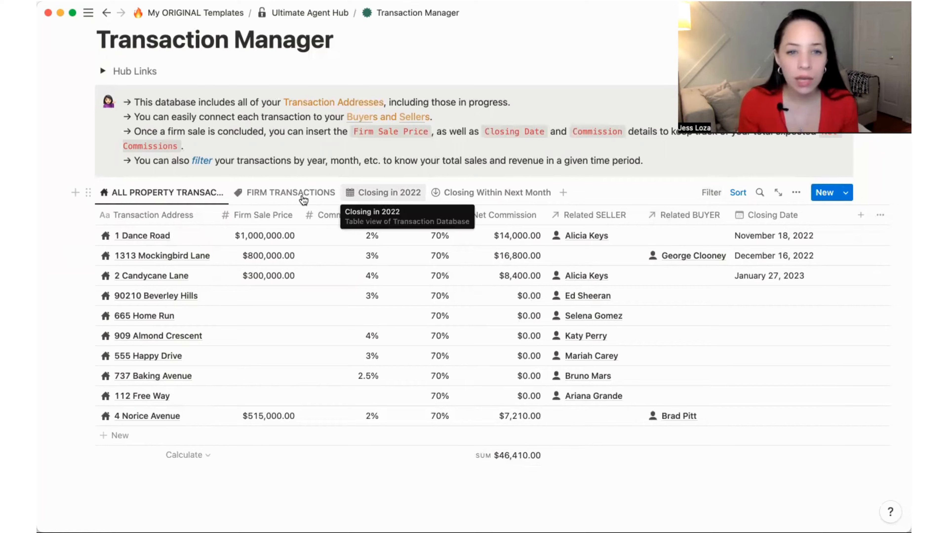
{"action": "mouse_move", "coordinate": [356, 199]}
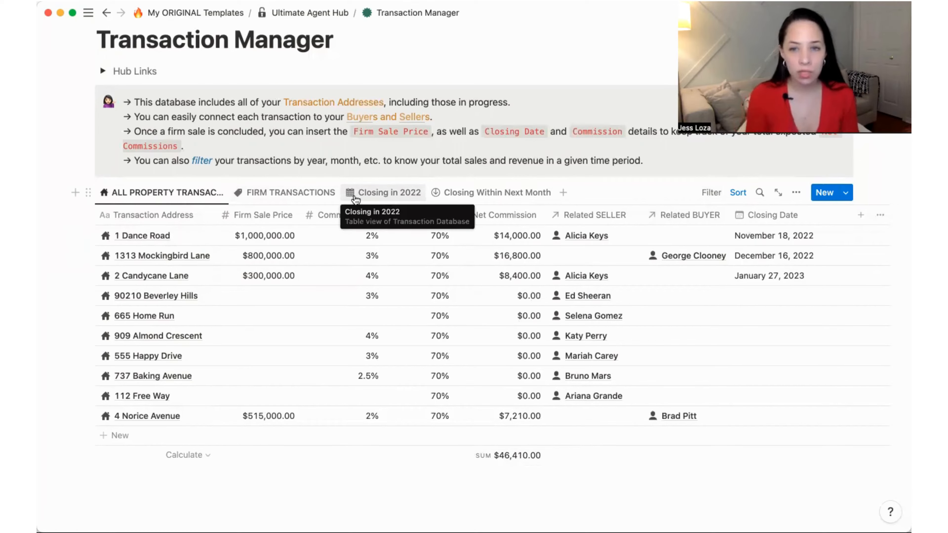
View Closing in 2022, FIRM TRANSACTIONS and Closing Within Next Month, revealing its filter rule
{"action": "left_click", "coordinate": [388, 192]}
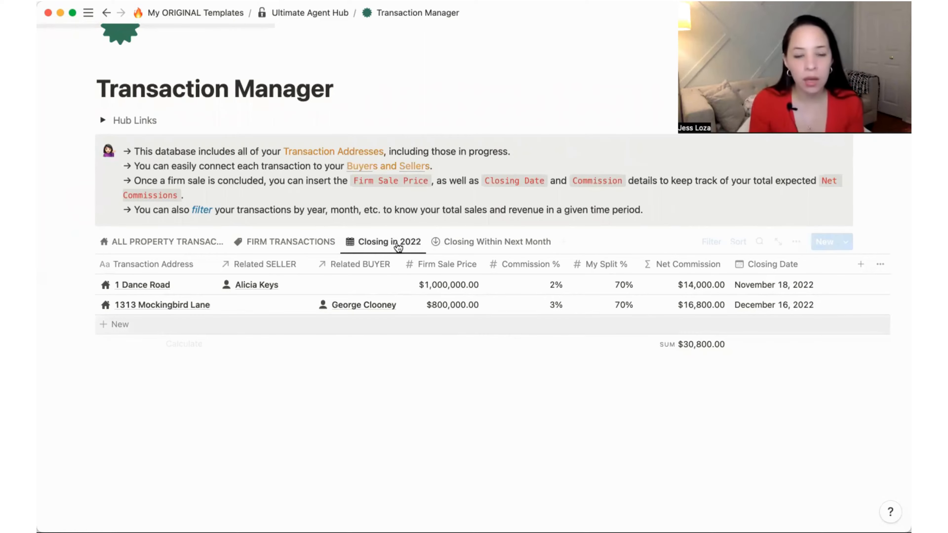
{"action": "mouse_move", "coordinate": [391, 241]}
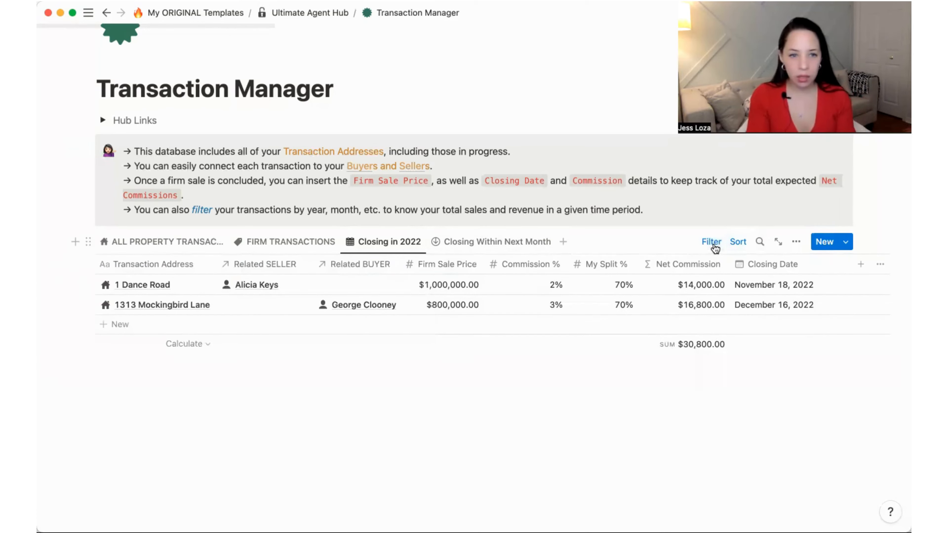
{"action": "left_click", "coordinate": [291, 242]}
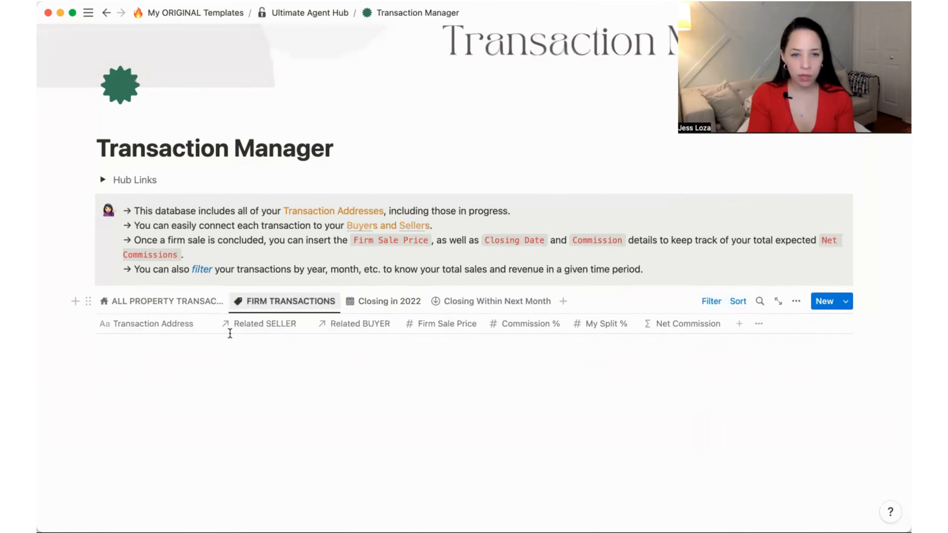
{"action": "scroll", "scroll_direction": "down", "scroll_amount": 3}
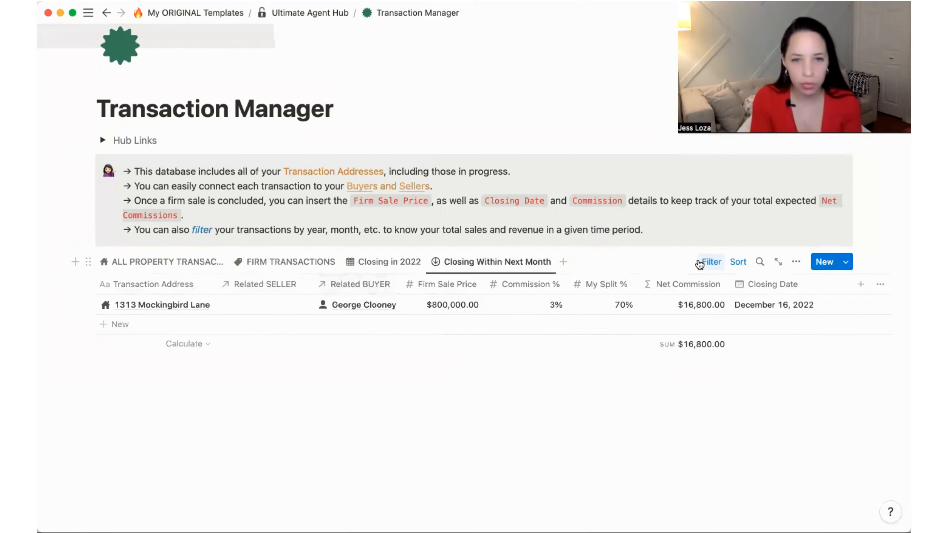
{"action": "left_click", "coordinate": [711, 261]}
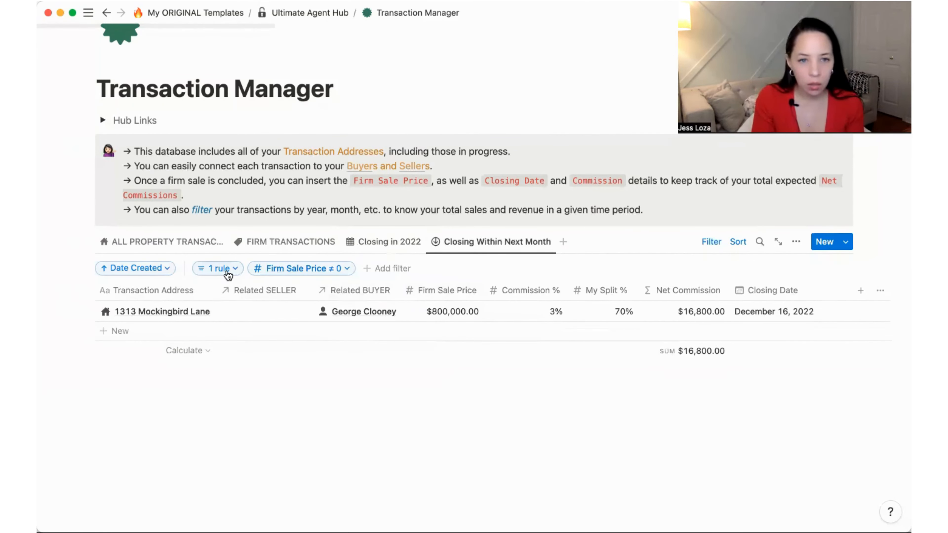
{"action": "left_click", "coordinate": [216, 269]}
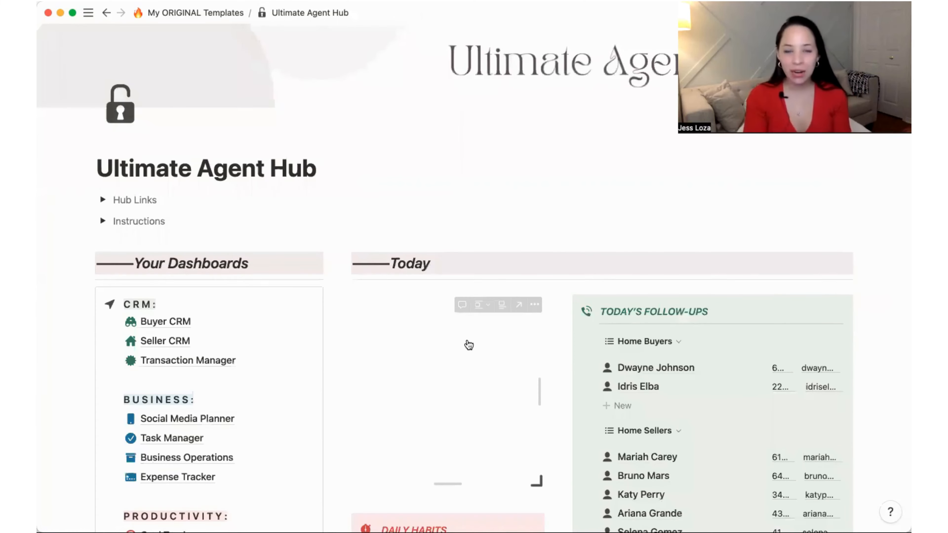
Scroll the hub dashboard through the Today calendar, daily habits, follow-ups and tasks
{"action": "scroll", "scroll_direction": "down", "scroll_amount": 3}
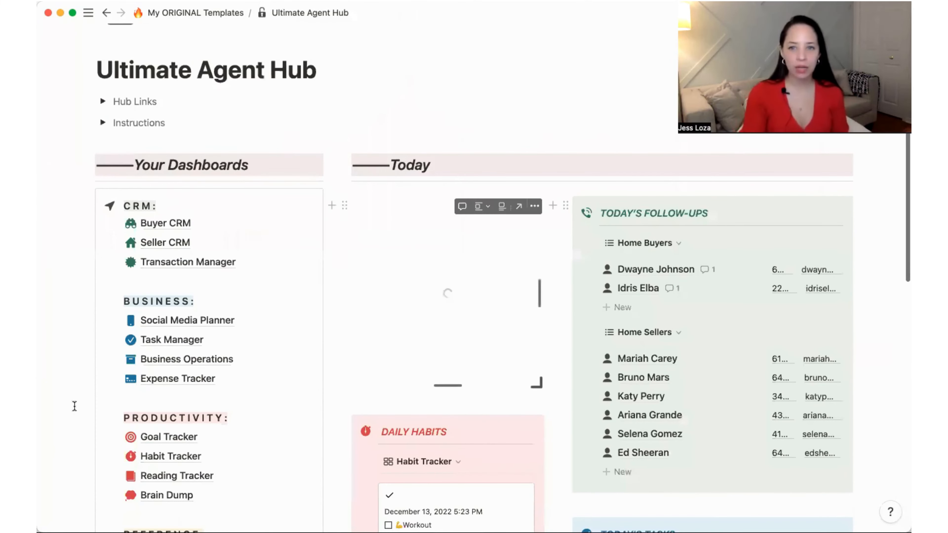
{"action": "scroll", "scroll_direction": "down", "scroll_amount": 3}
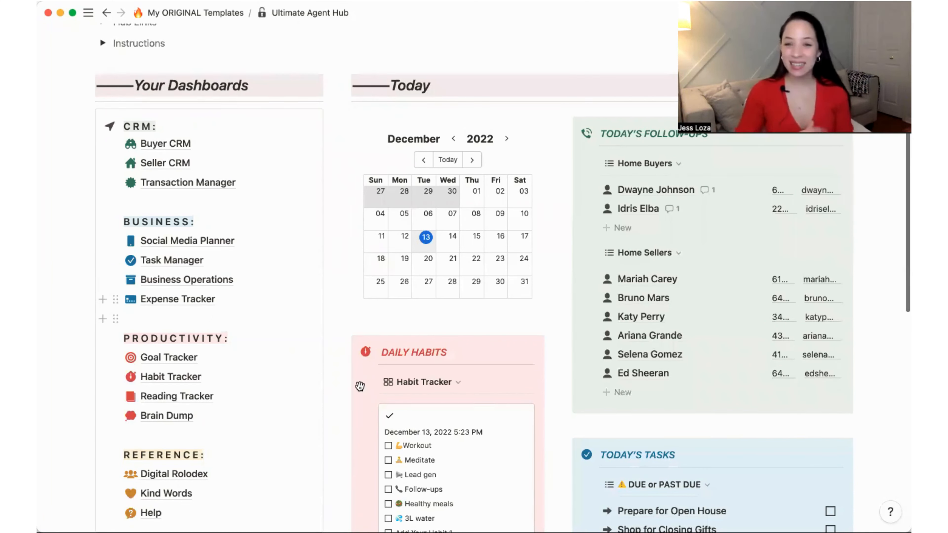
{"action": "mouse_move", "coordinate": [359, 382]}
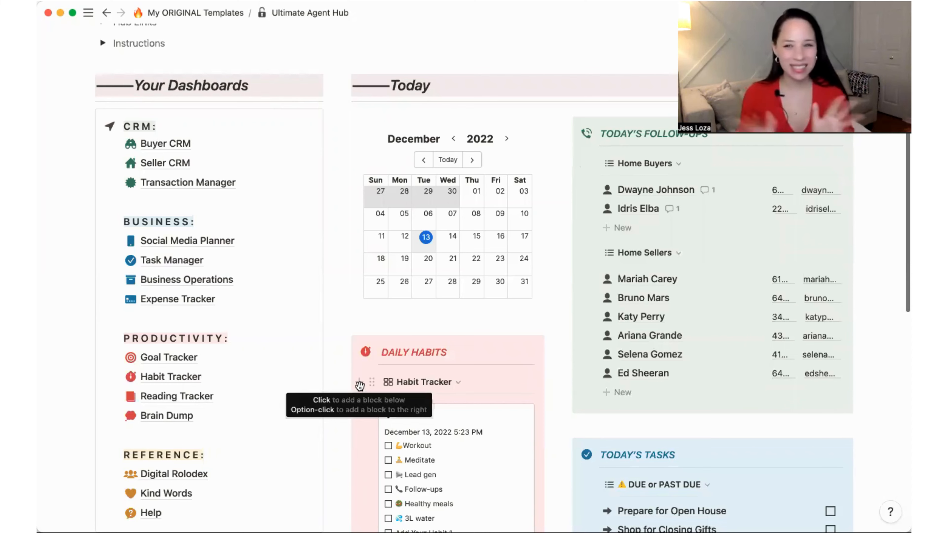